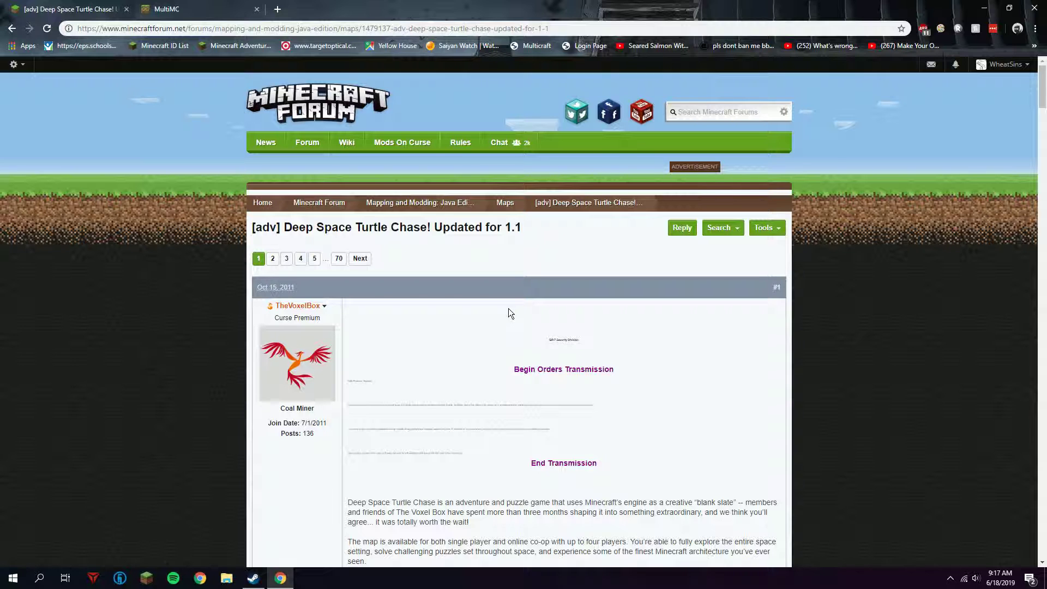
- Start the Deep Space Turtle Chase client zip download on MediaFire, then return to the forum's install steps
scroll(down, 3)
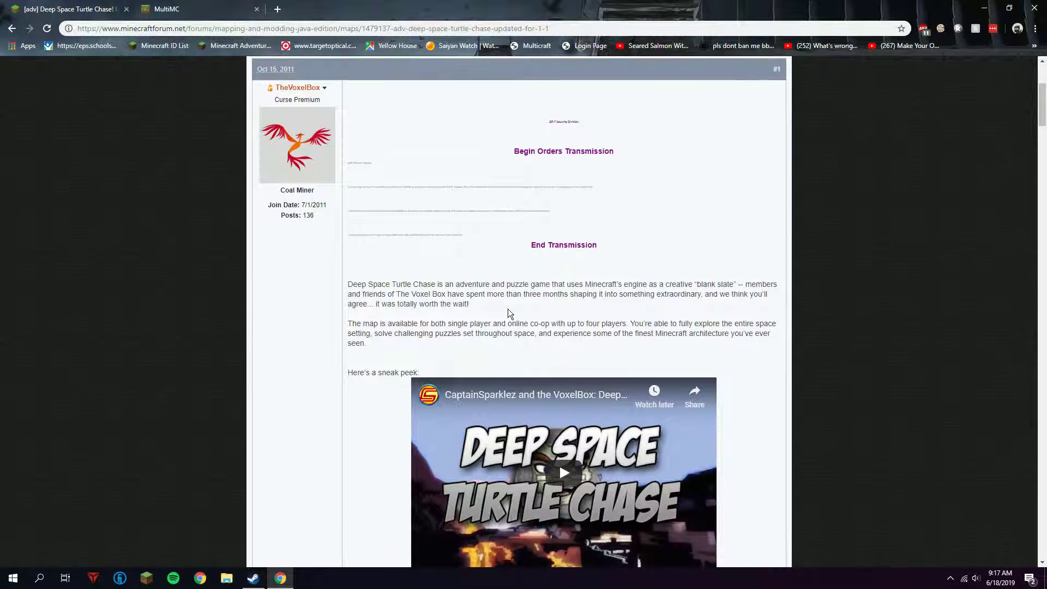
scroll(down, 3)
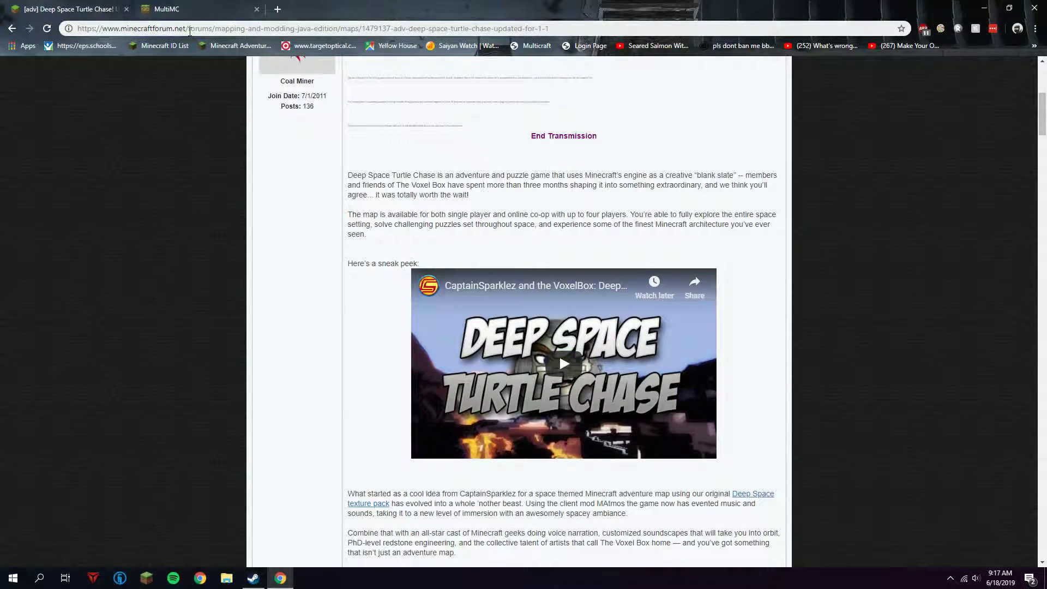
scroll(up, 3)
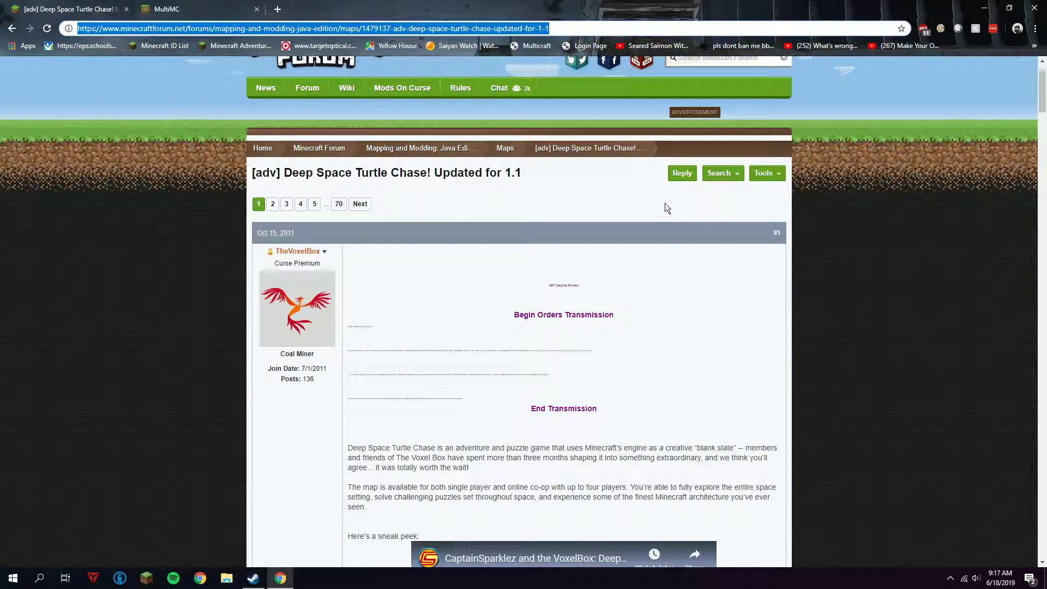
scroll(down, 3)
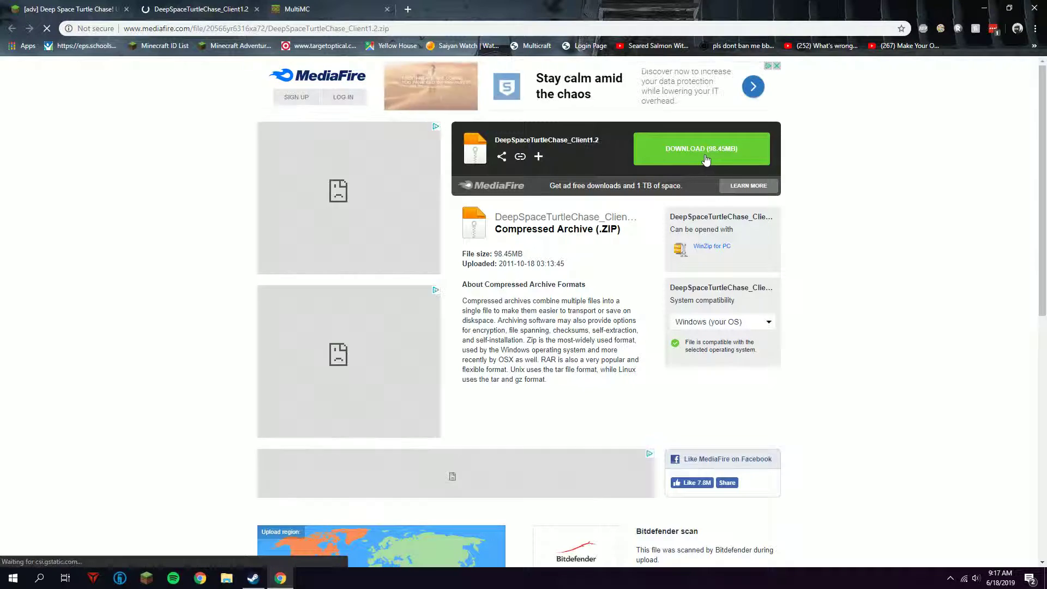
click(702, 149)
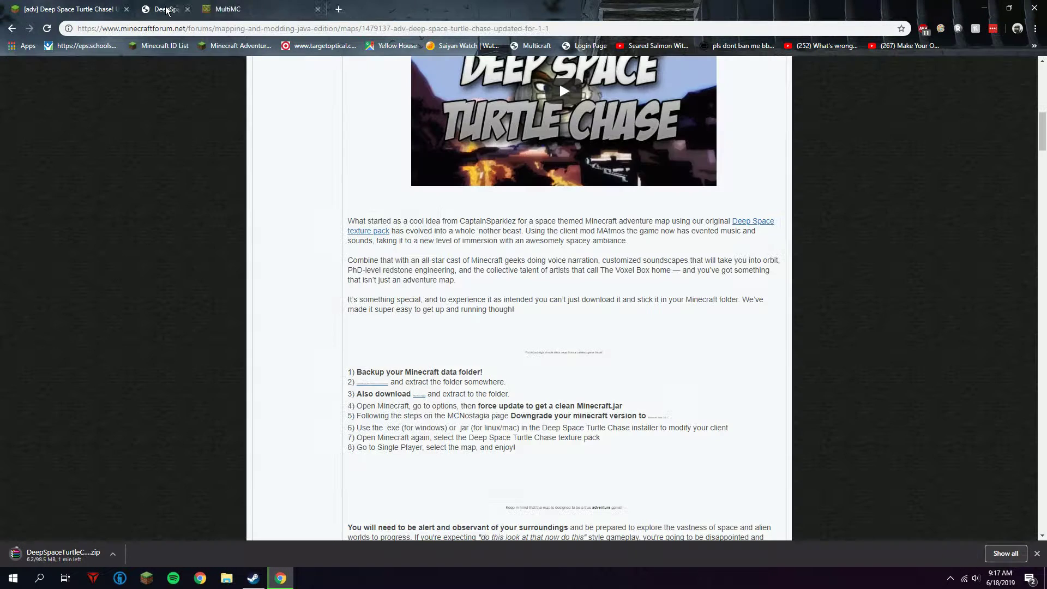
click(190, 8)
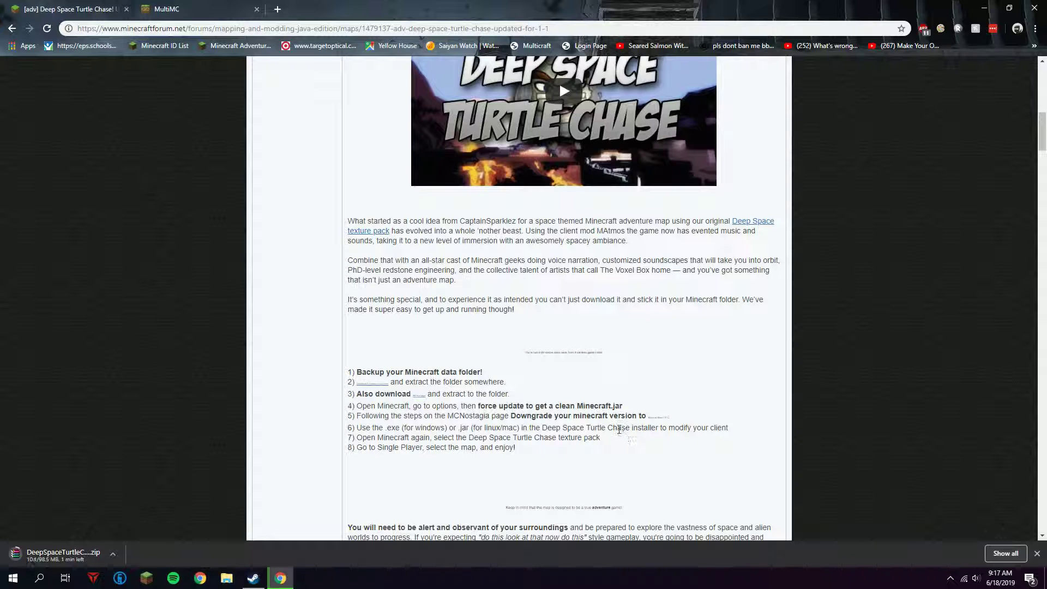
mouse_move(369, 393)
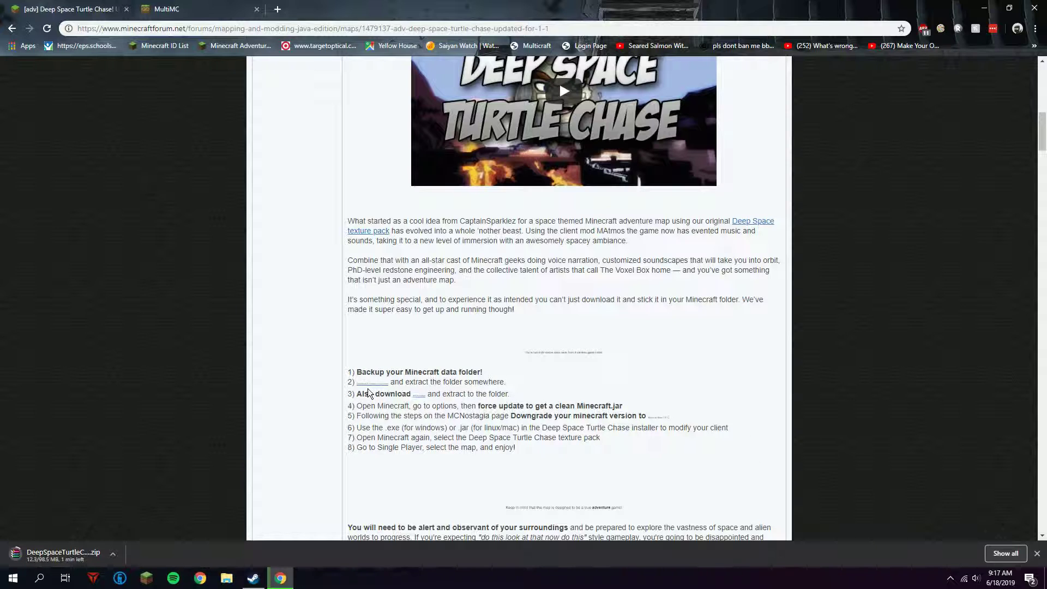
mouse_move(455, 382)
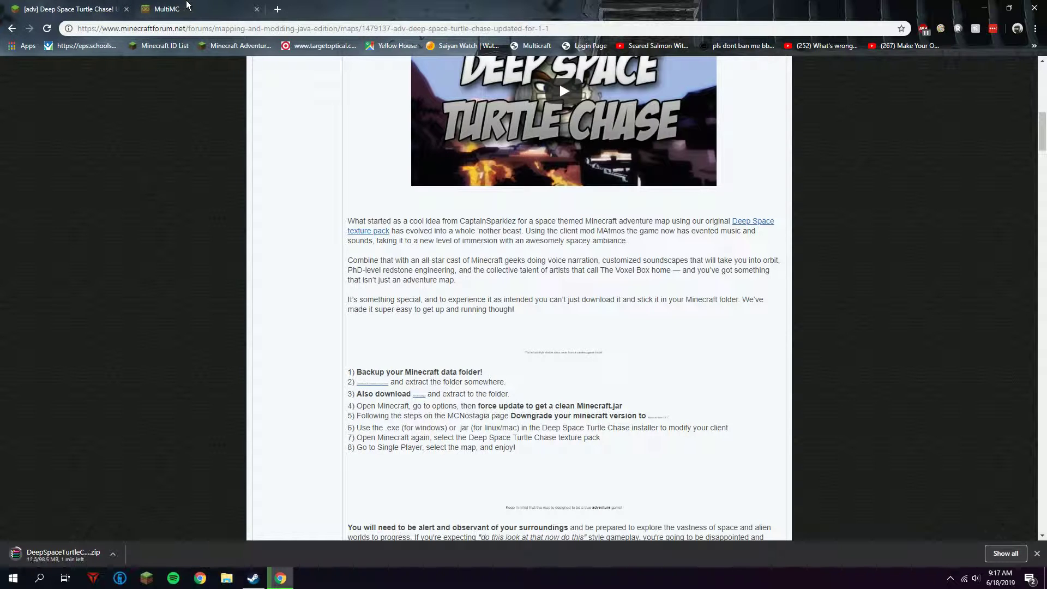
- Start the Windows MultiMC zip download from the Download & Install page and cancel it from the download bar
click(173, 9)
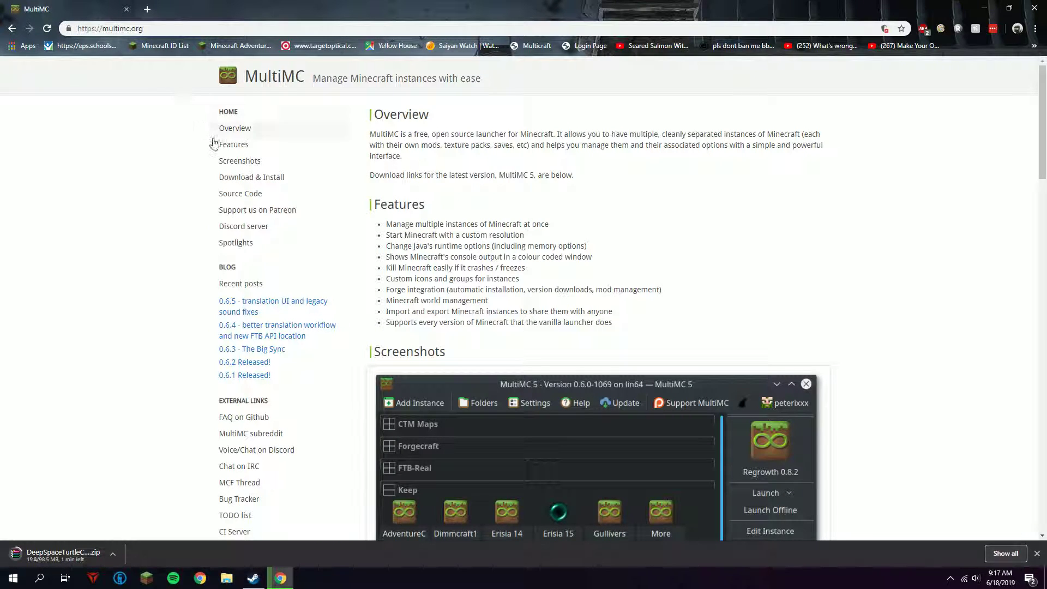
mouse_move(268, 107)
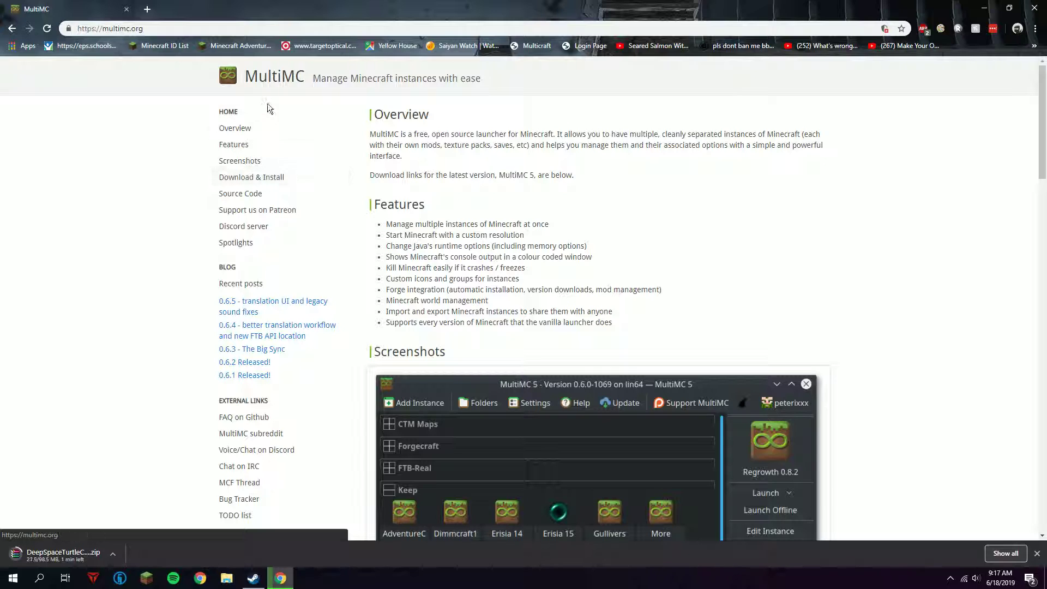
mouse_move(320, 87)
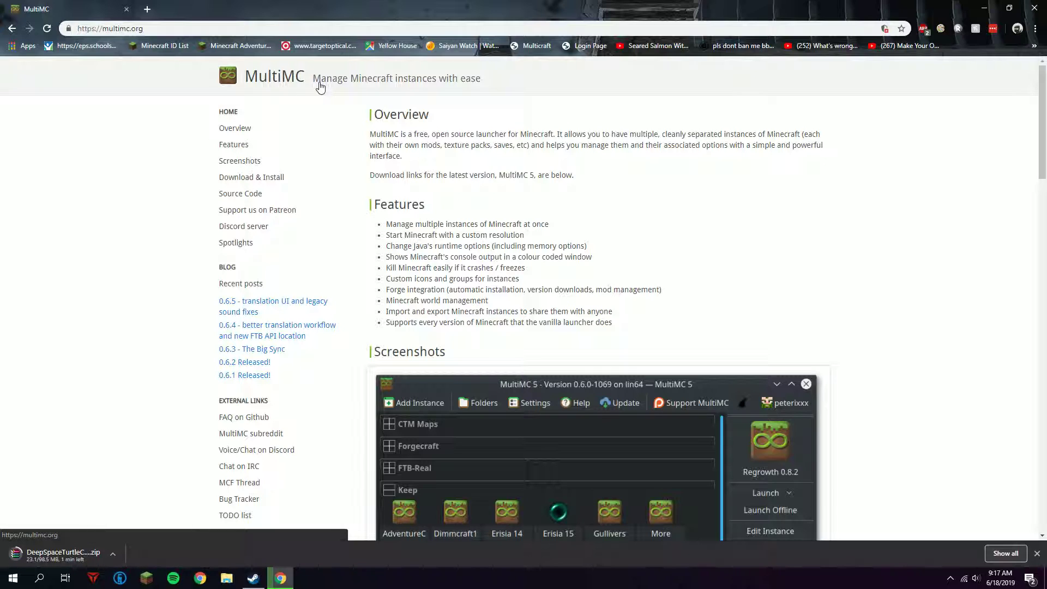
mouse_move(412, 91)
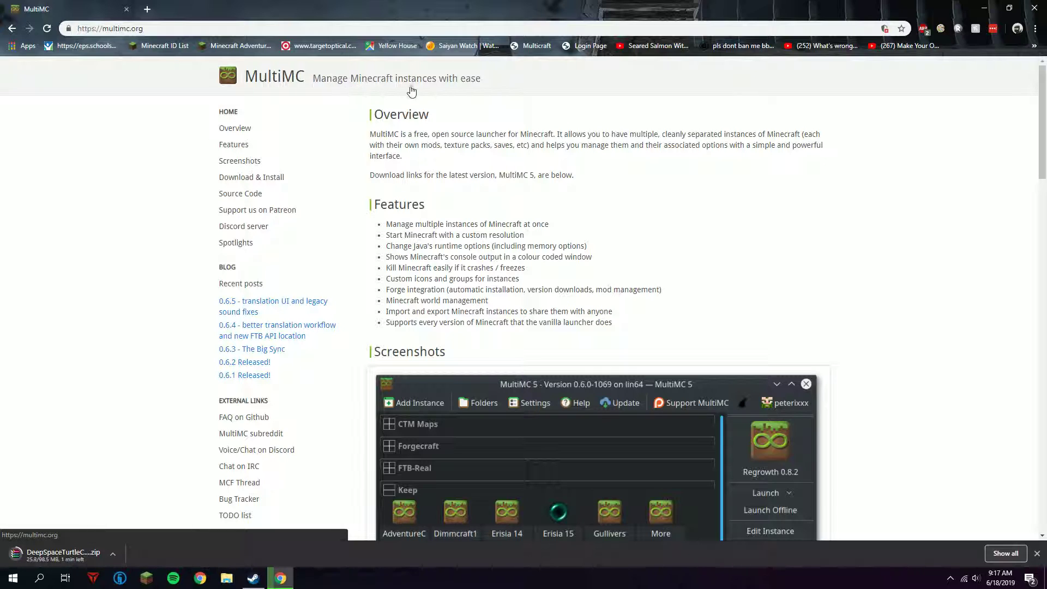
mouse_move(683, 132)
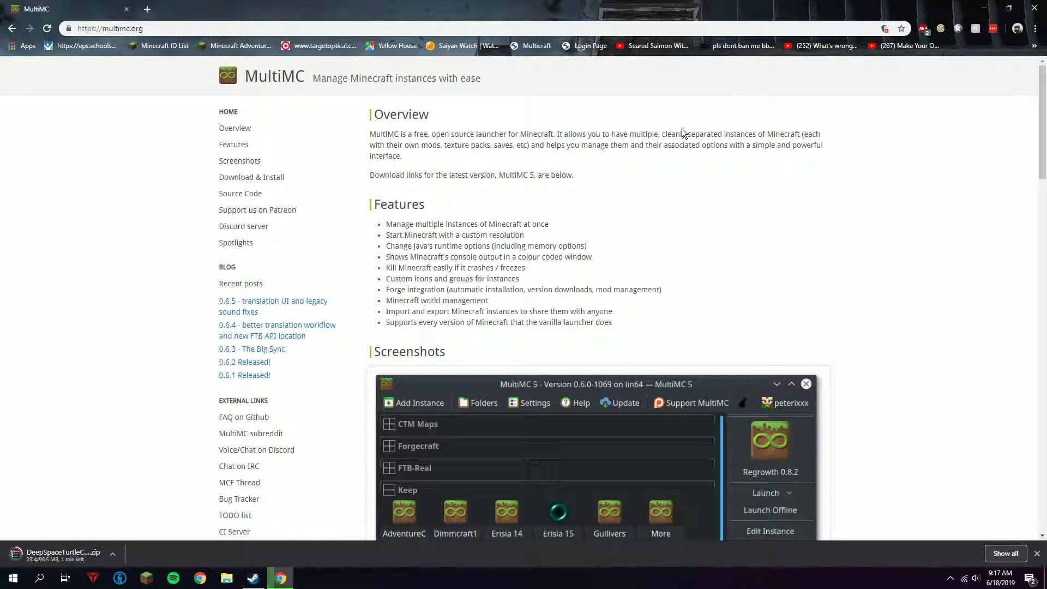
mouse_move(699, 120)
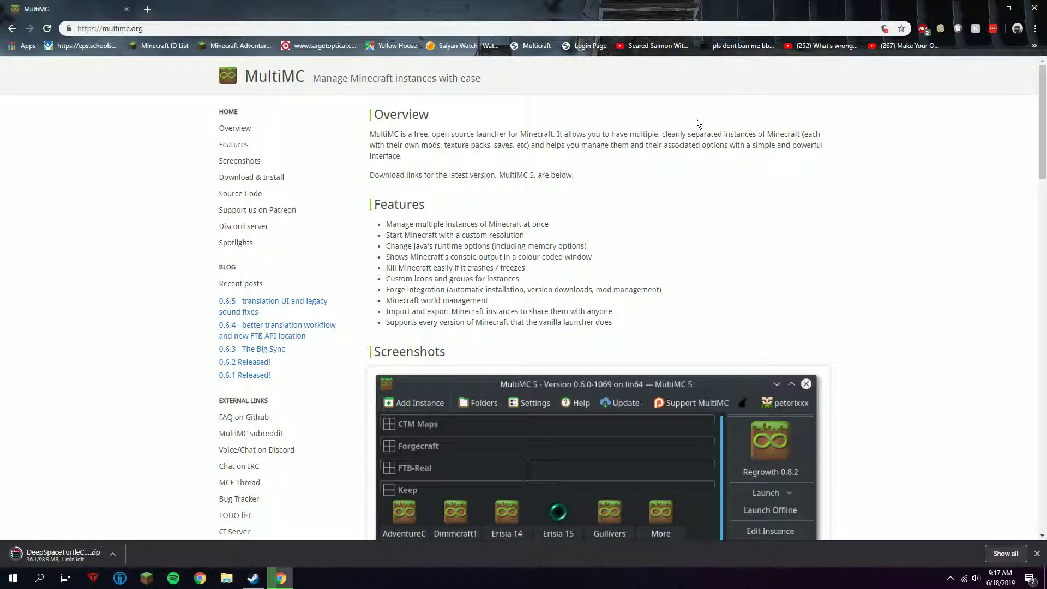
mouse_move(276, 180)
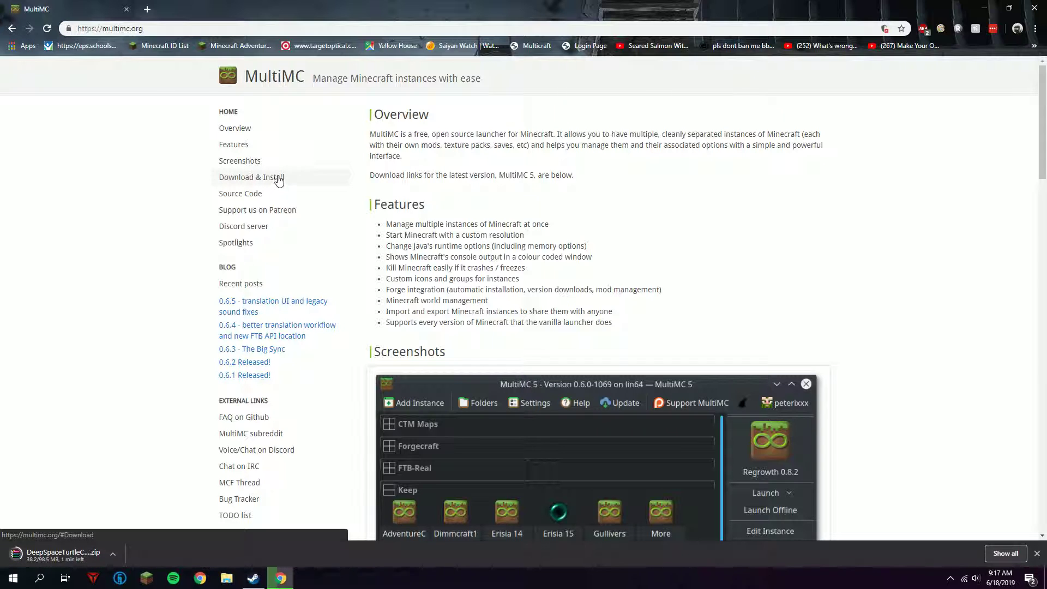
click(251, 176)
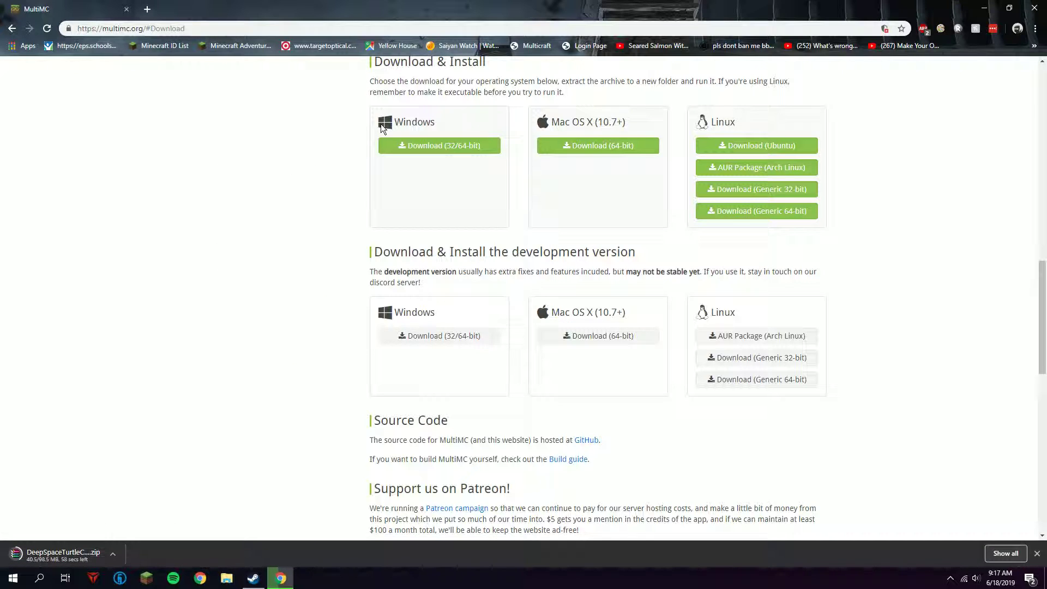
mouse_move(731, 140)
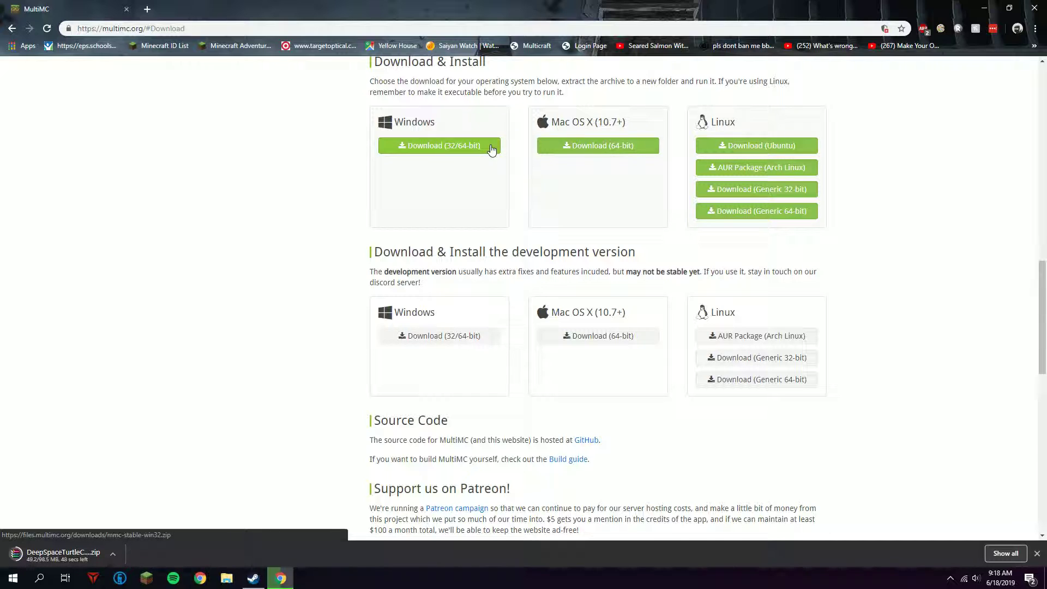
click(439, 146)
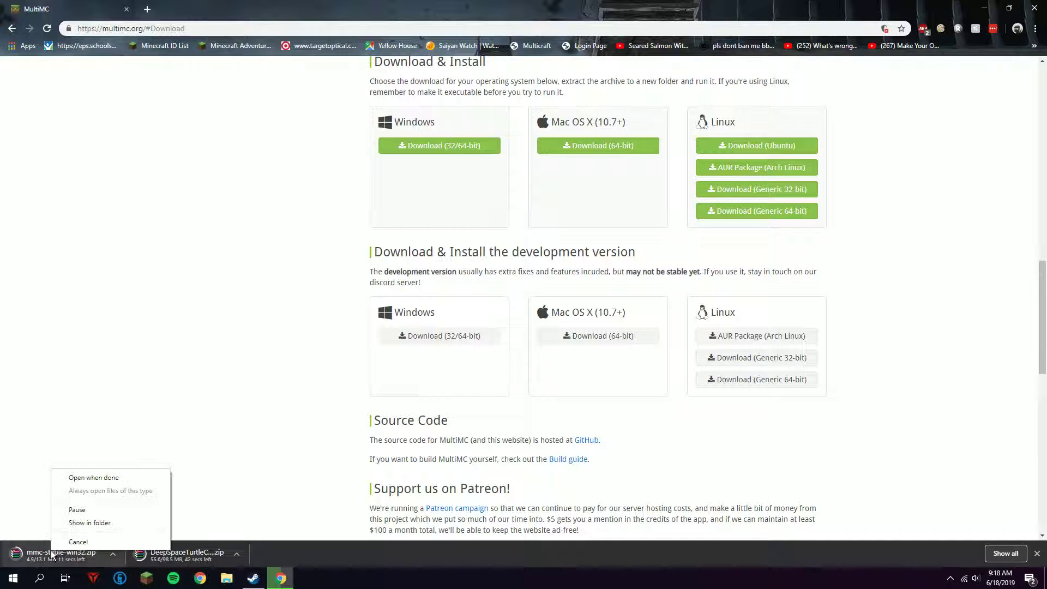
click(79, 541)
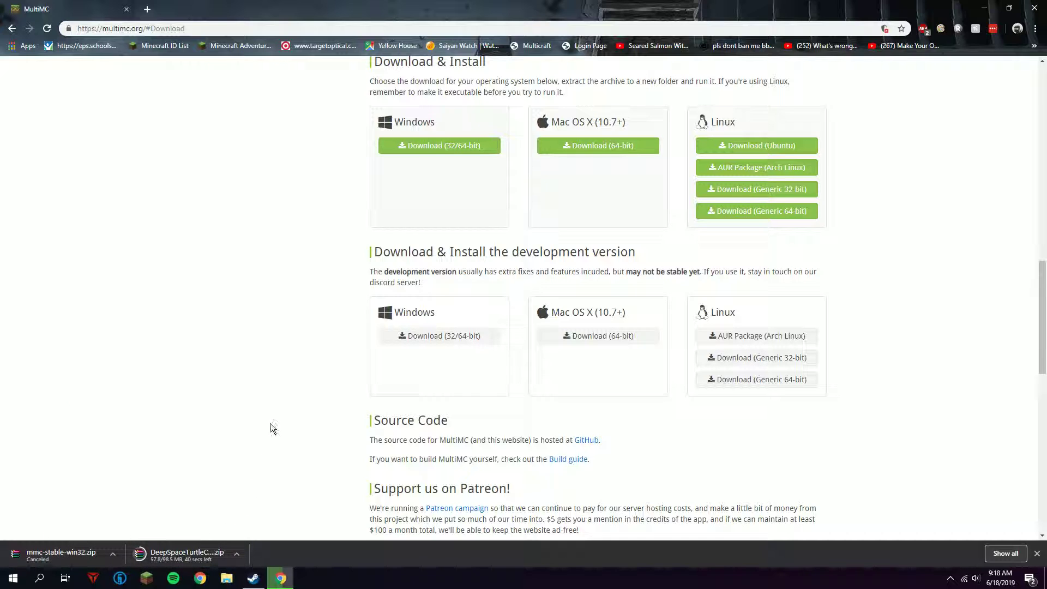
mouse_move(677, 251)
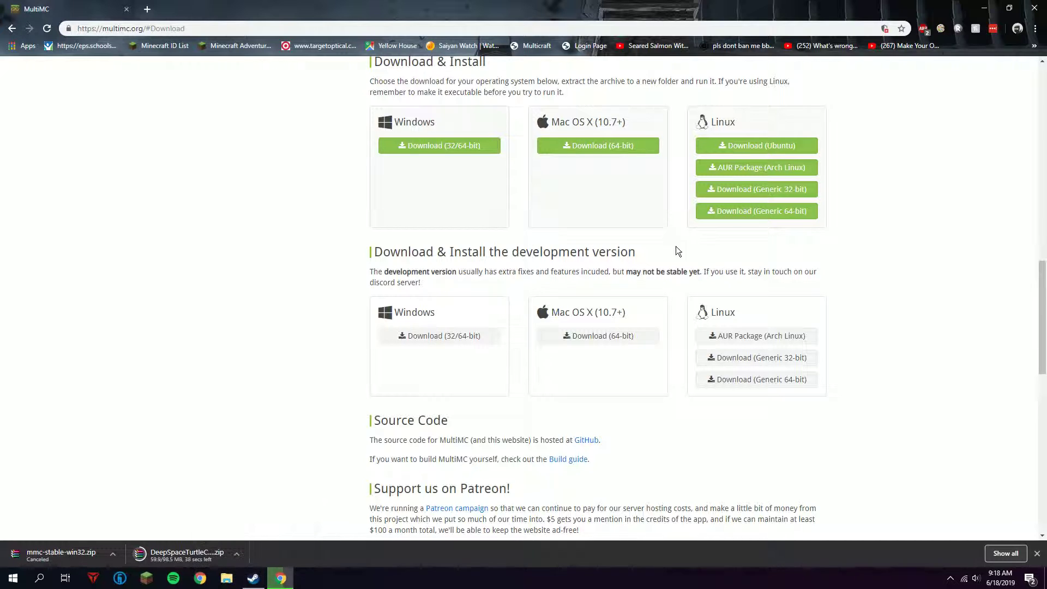
scroll(down, 3)
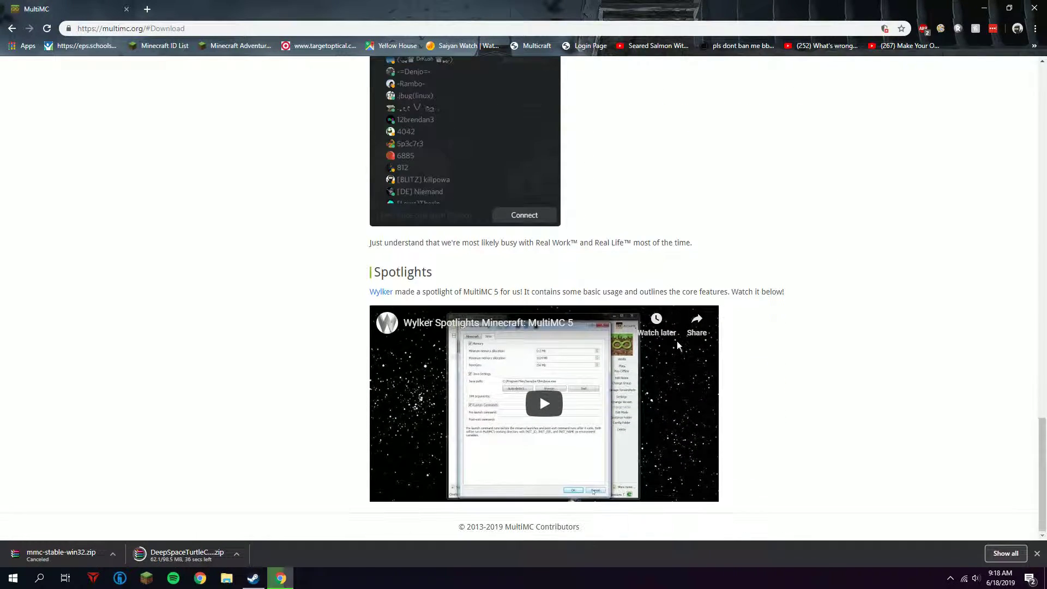
mouse_move(187, 555)
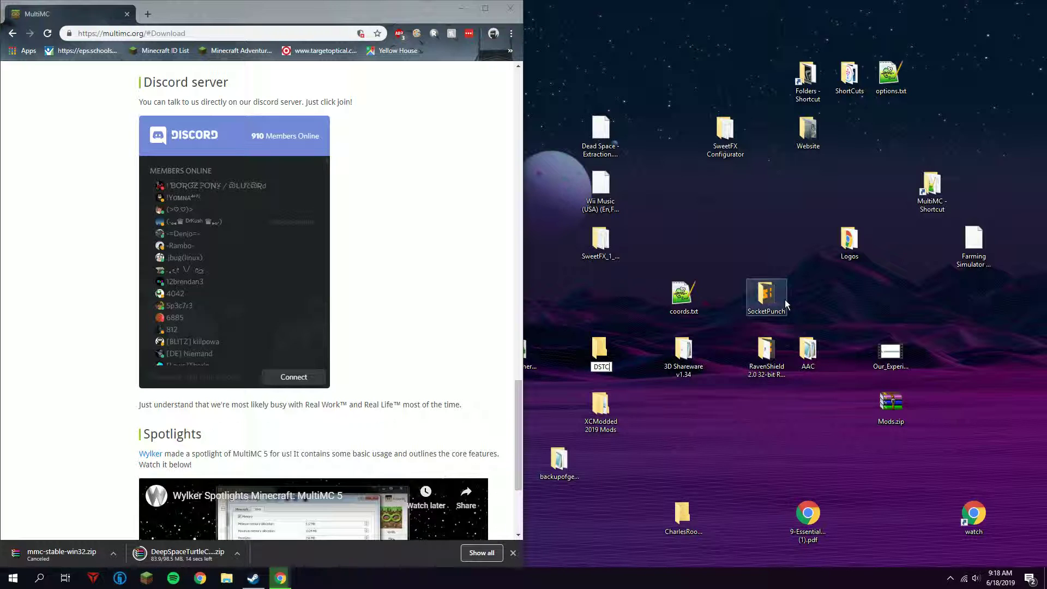
- Open the desktop DSTC folder in File Explorer and place its window on the right half
click(601, 352)
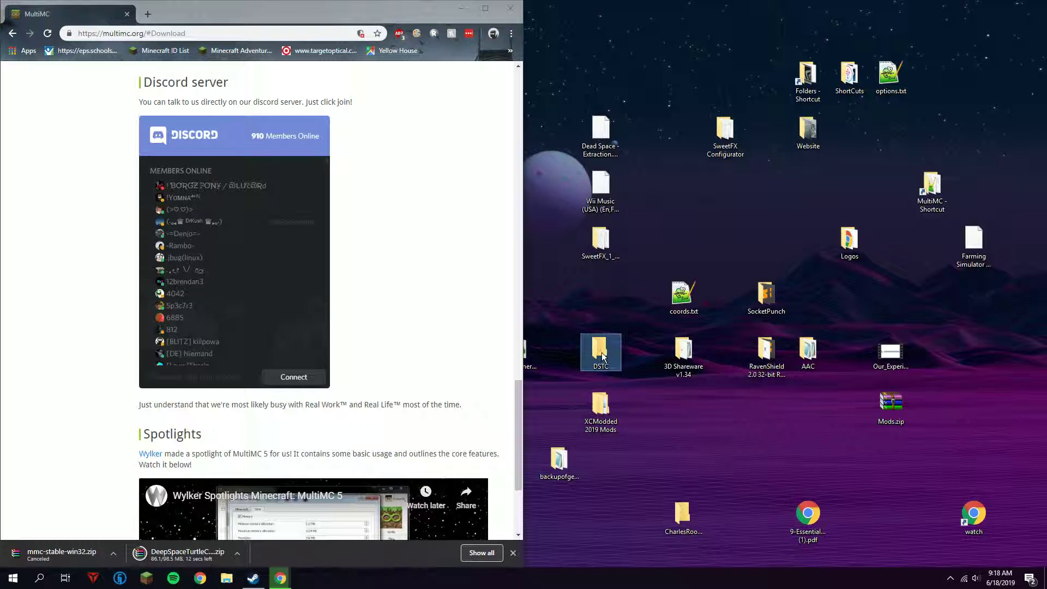
double_click(600, 352)
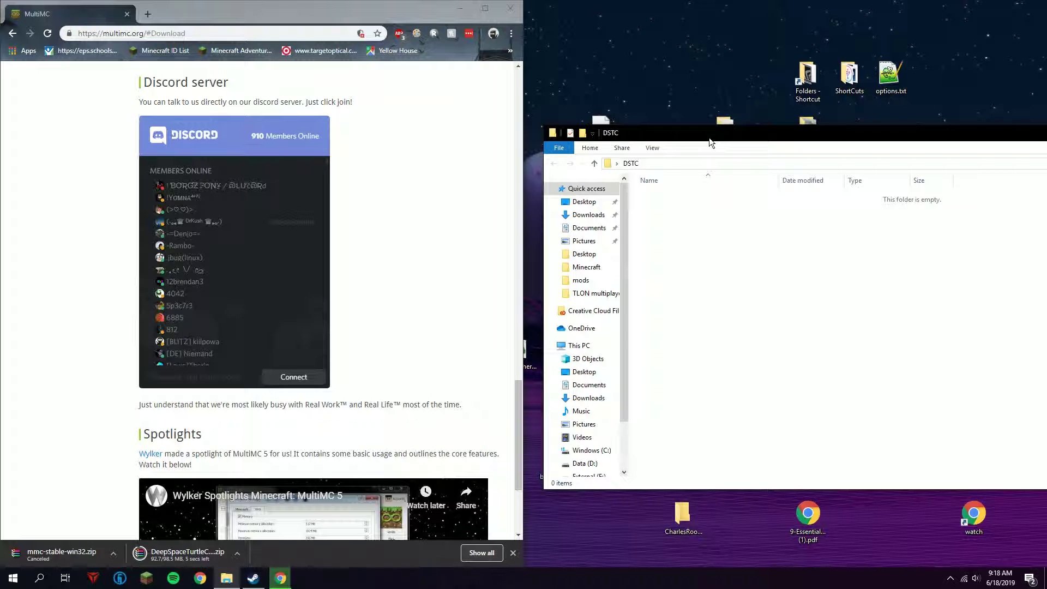
drag(711, 138, 595, 72)
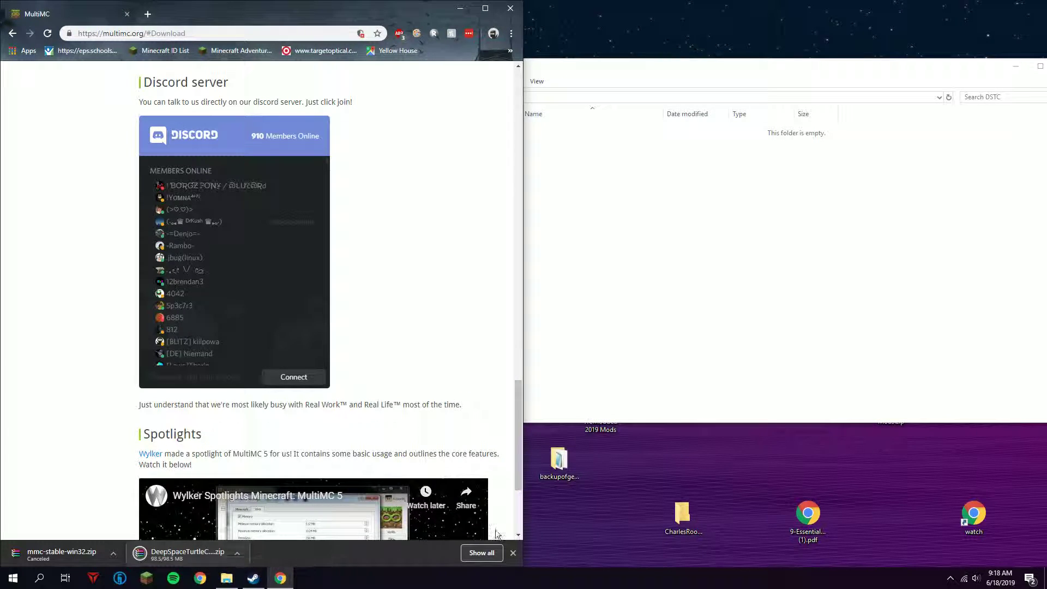
mouse_move(174, 559)
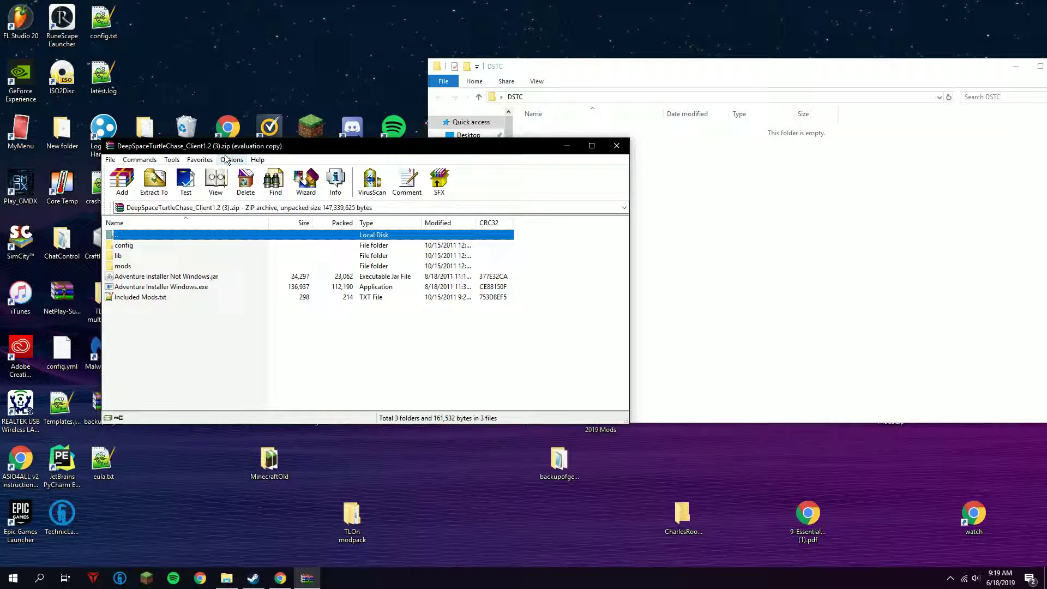
mouse_move(227, 155)
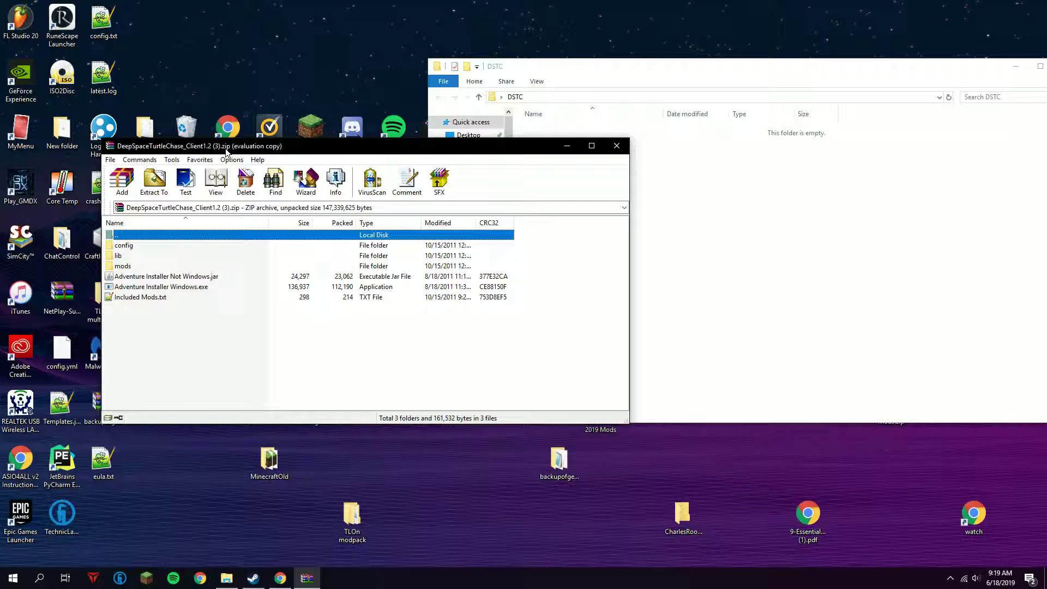
mouse_move(190, 340)
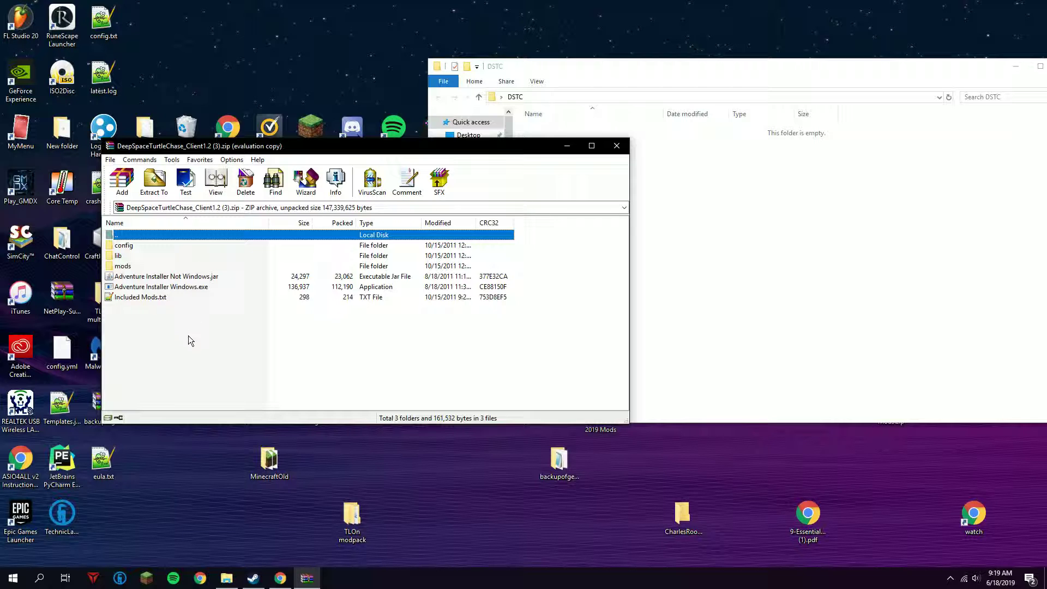
- Extract config, lib and mods into DSTC and delete the config folder
click(154, 180)
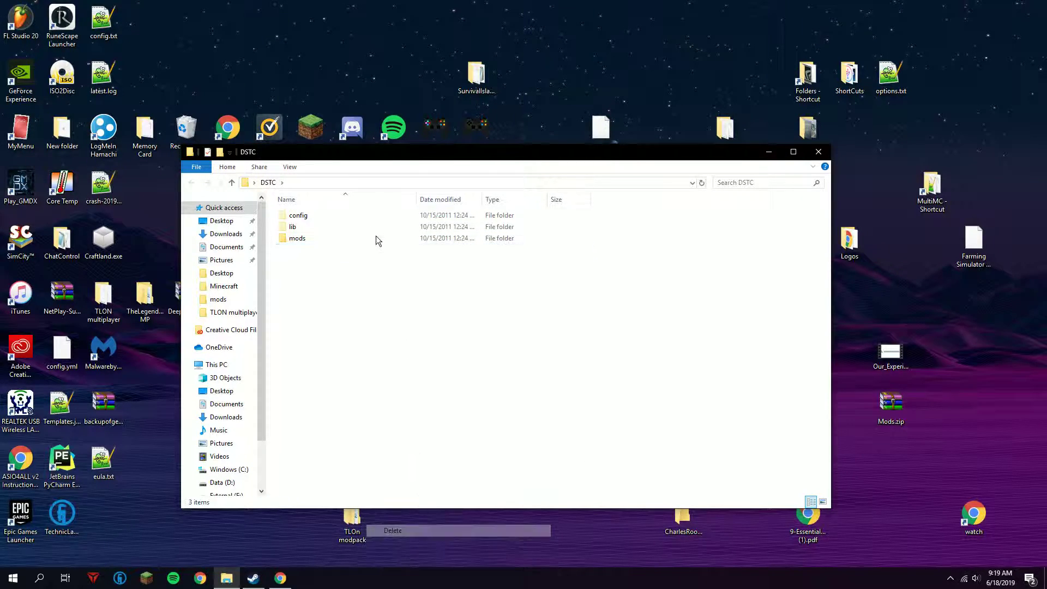
right_click(298, 215)
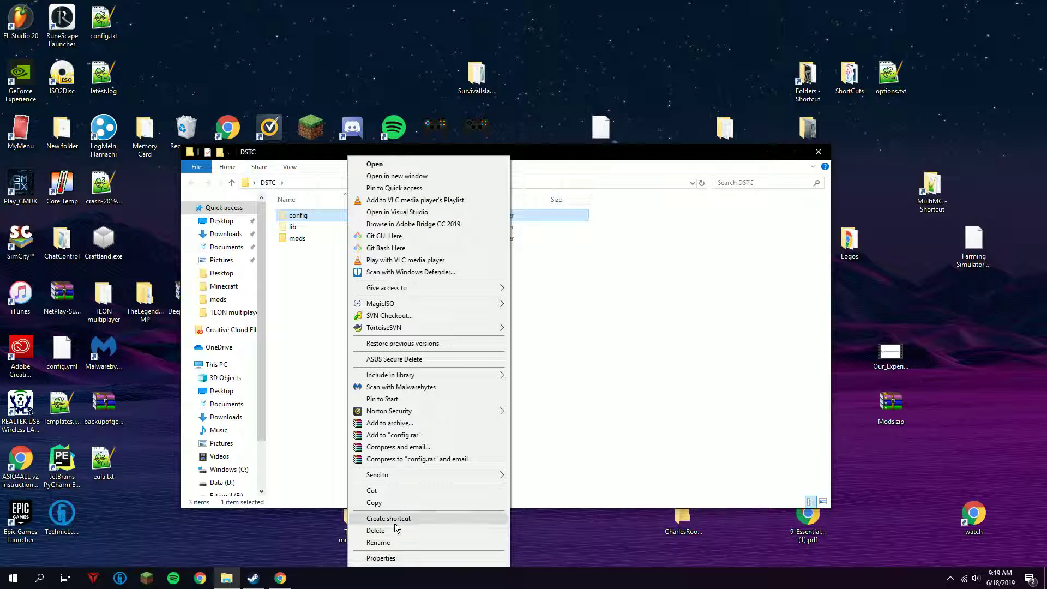
click(375, 530)
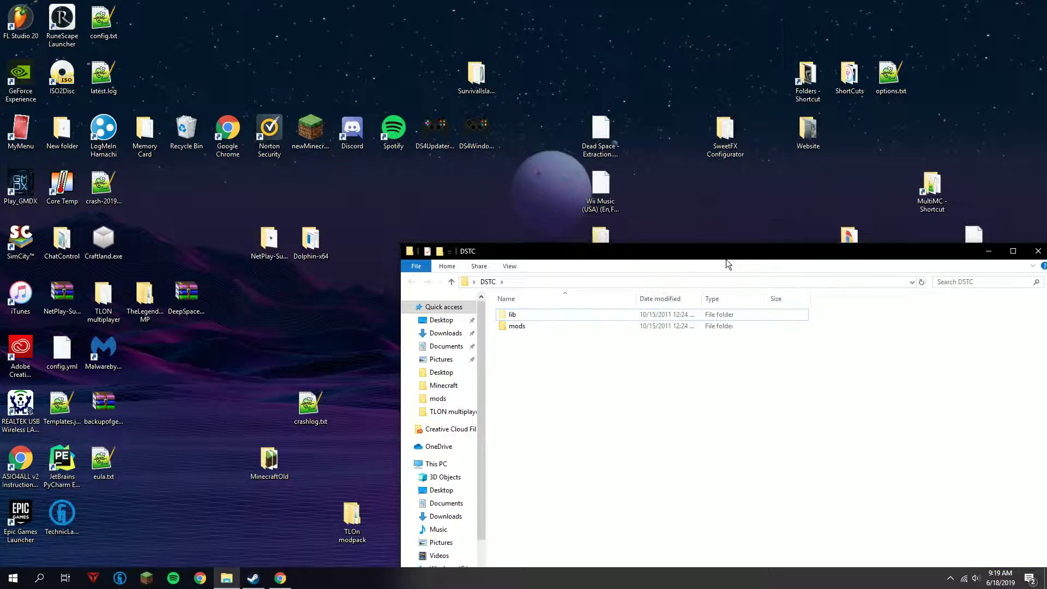
- Move the DSTC window aside and launch MultiMC.exe from the MultiMC folder
drag(724, 251, 514, 171)
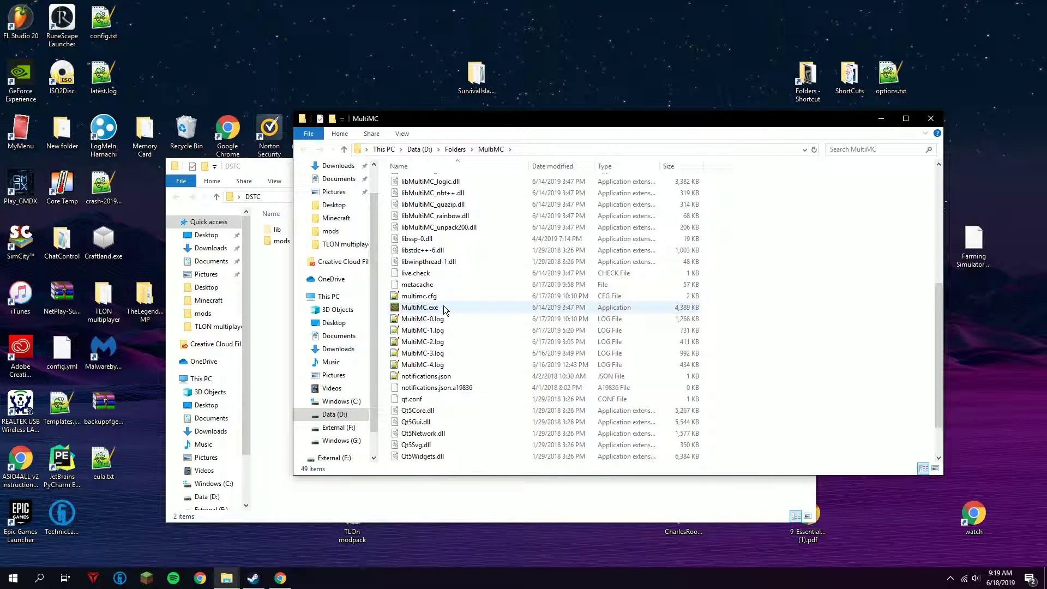
click(419, 308)
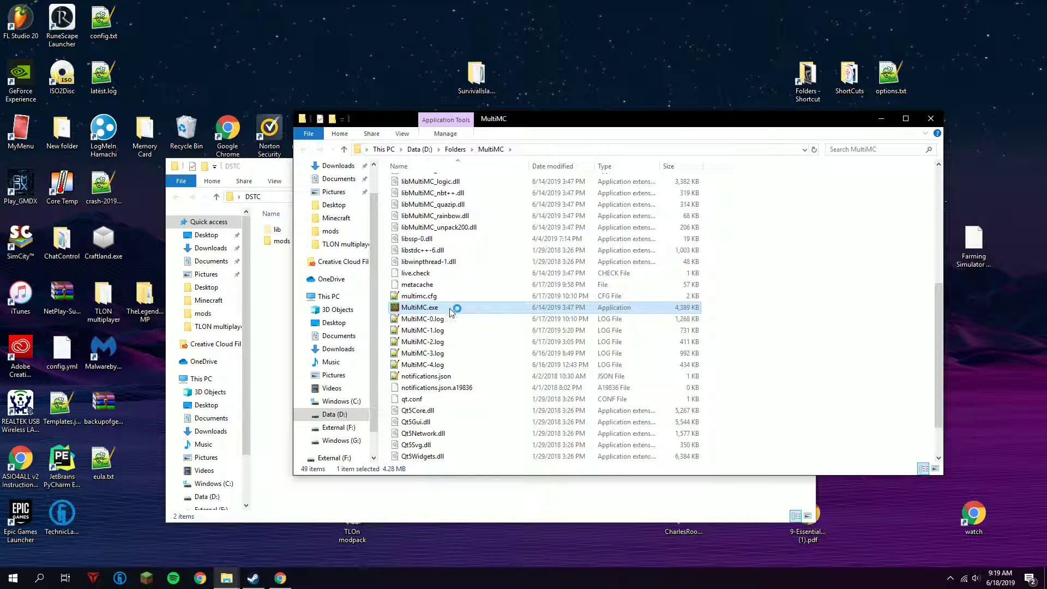
scroll(down, 3)
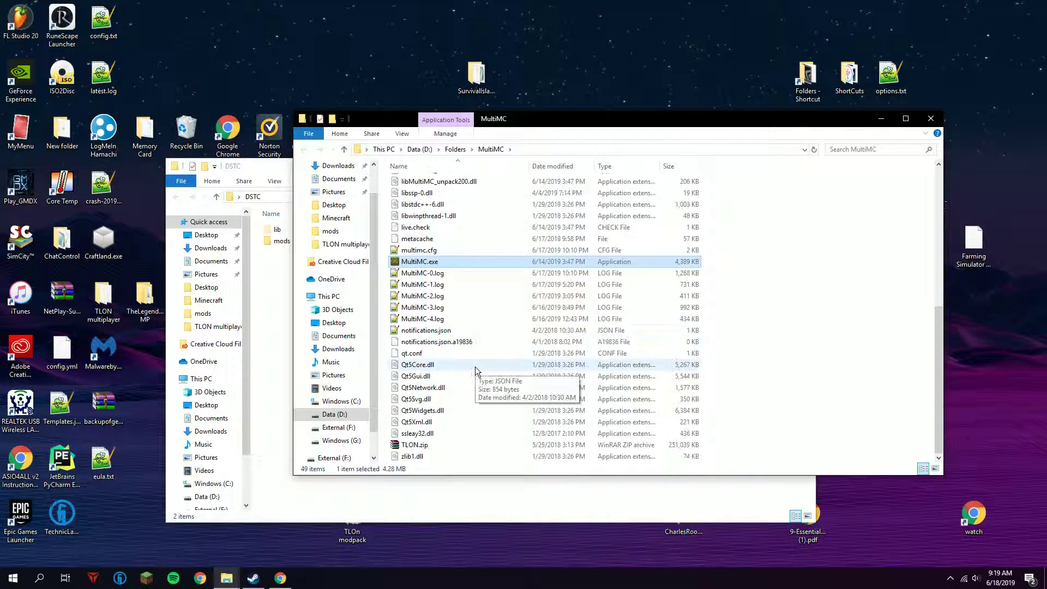
double_click(419, 262)
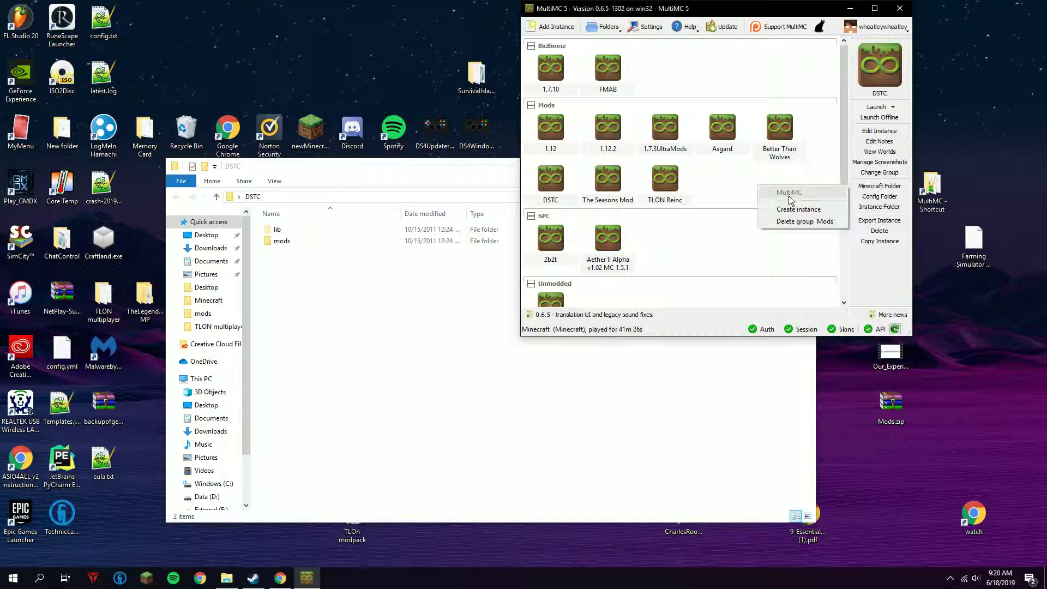
- Create a DSTC_Tutorial instance in the Mods group with Betas listed and b1.8.1 selected
click(798, 208)
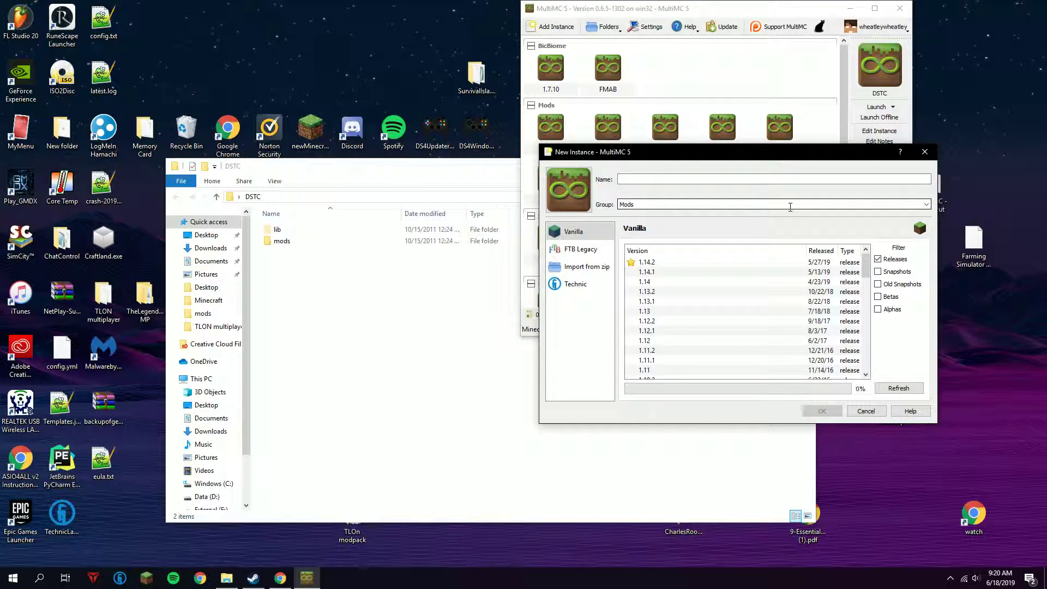
click(646, 262)
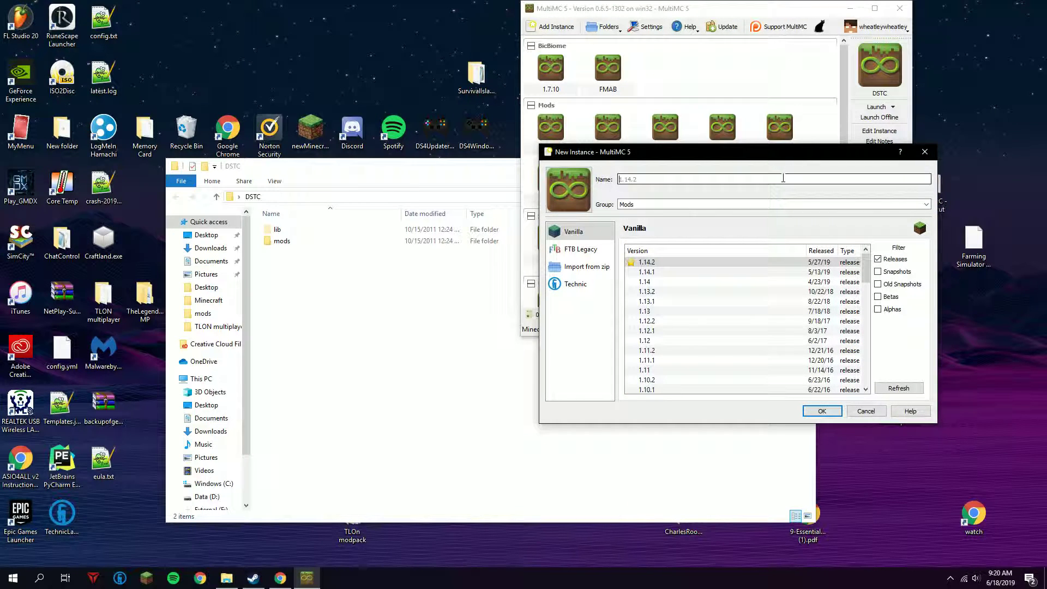
text(DSTC)
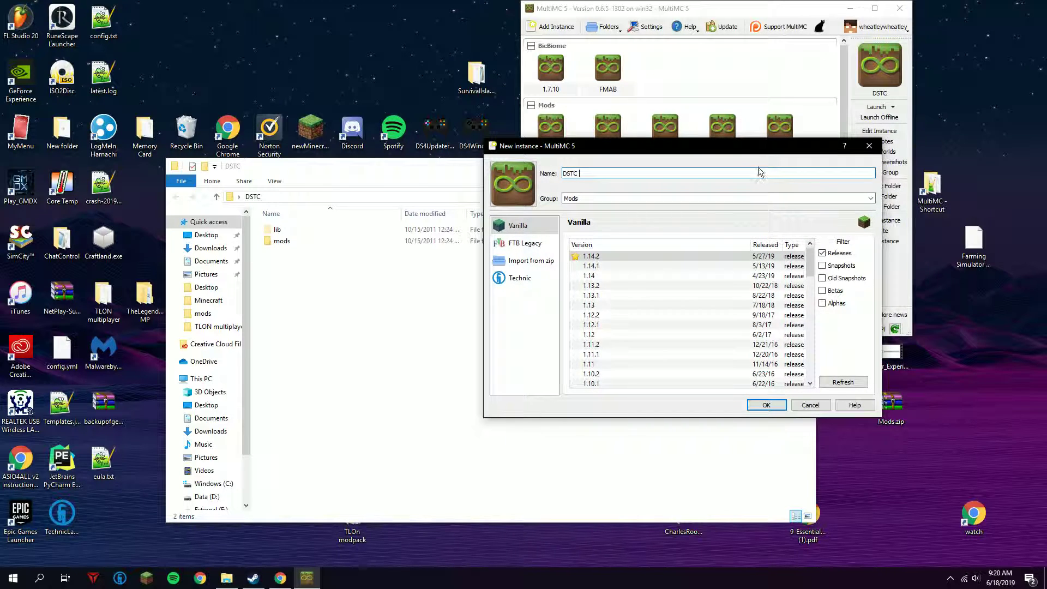
text(_Tutorial)
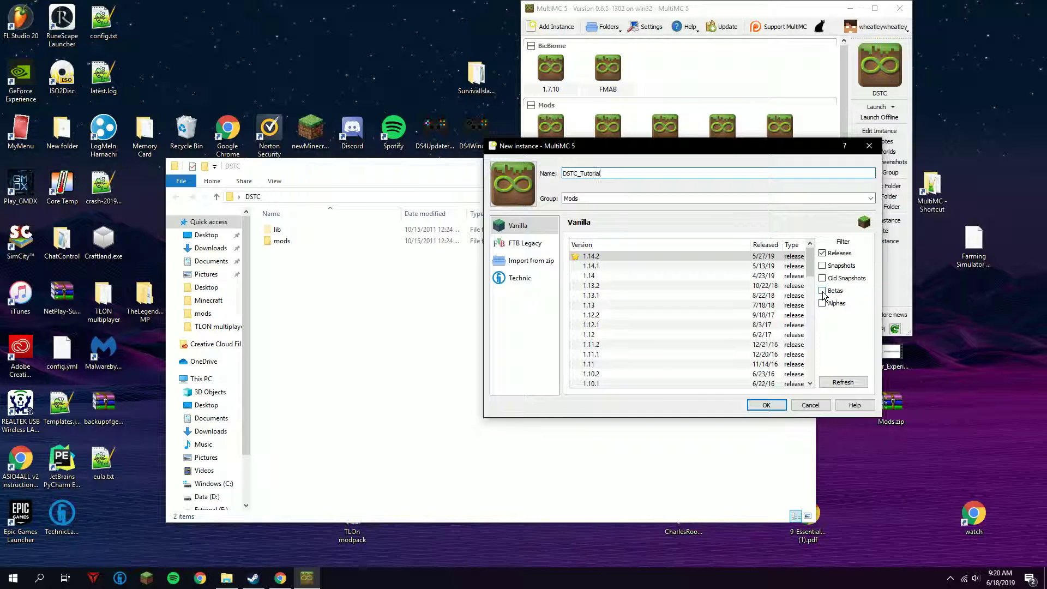
click(822, 290)
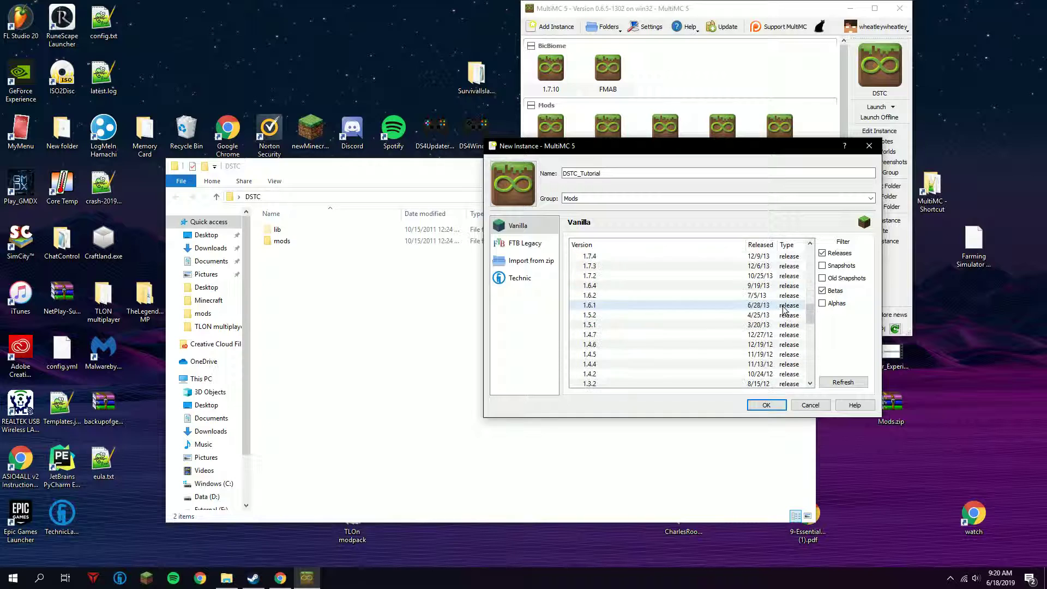
scroll(down, 3)
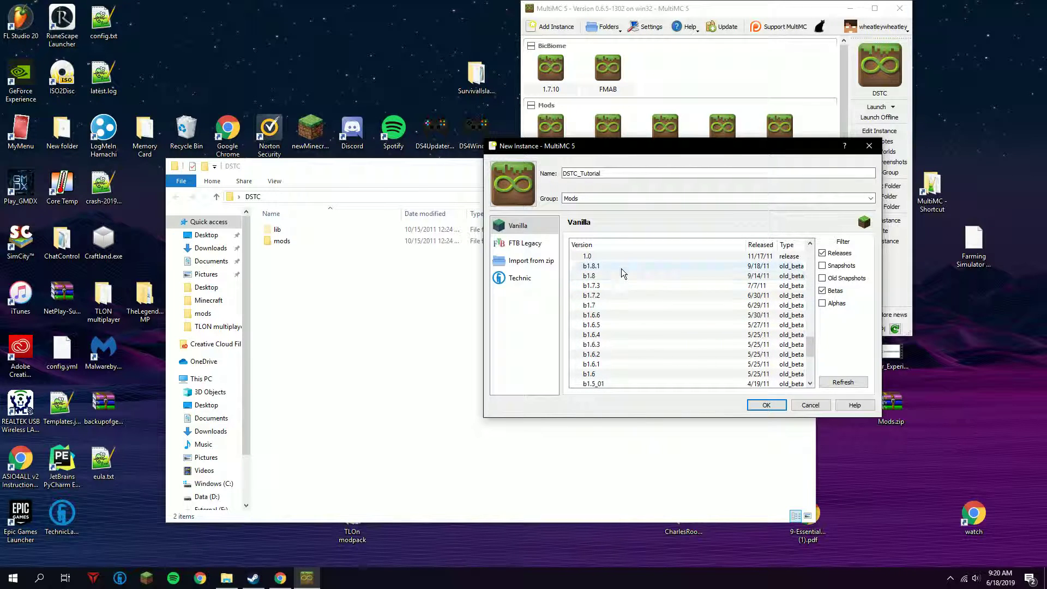
mouse_move(622, 273)
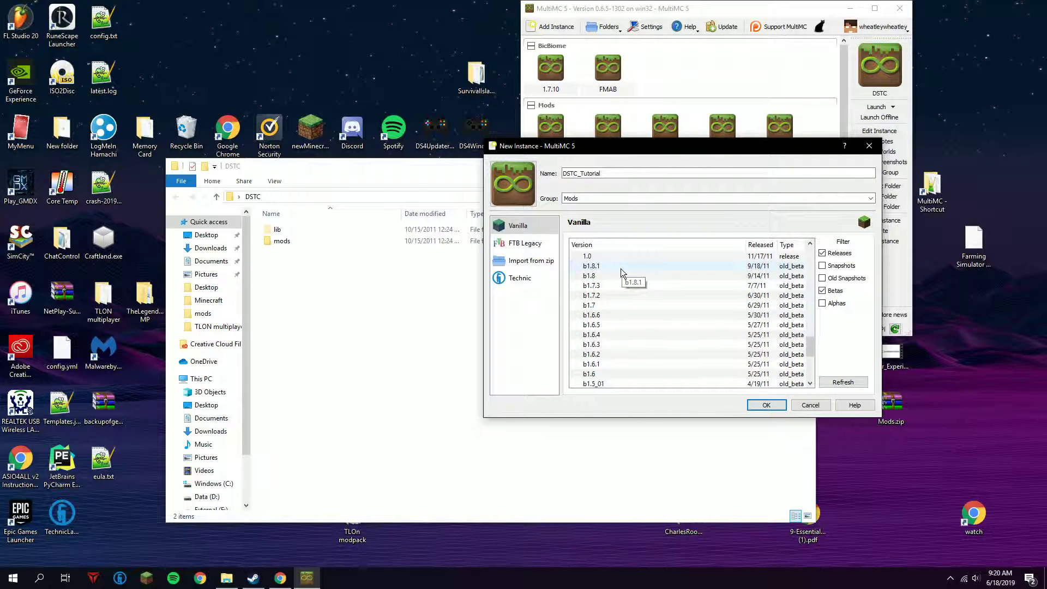
click(592, 265)
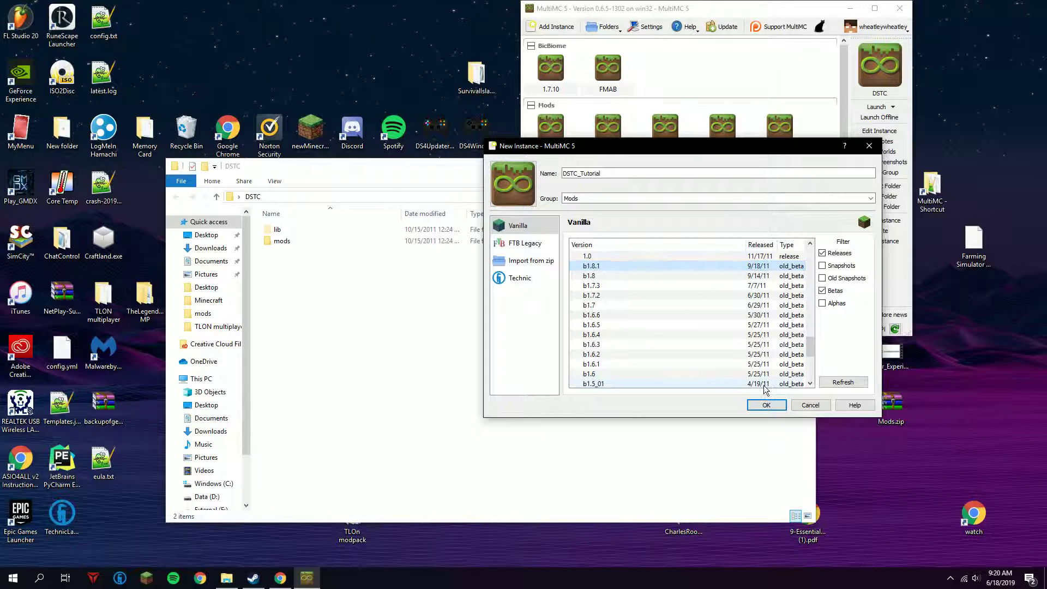
click(767, 405)
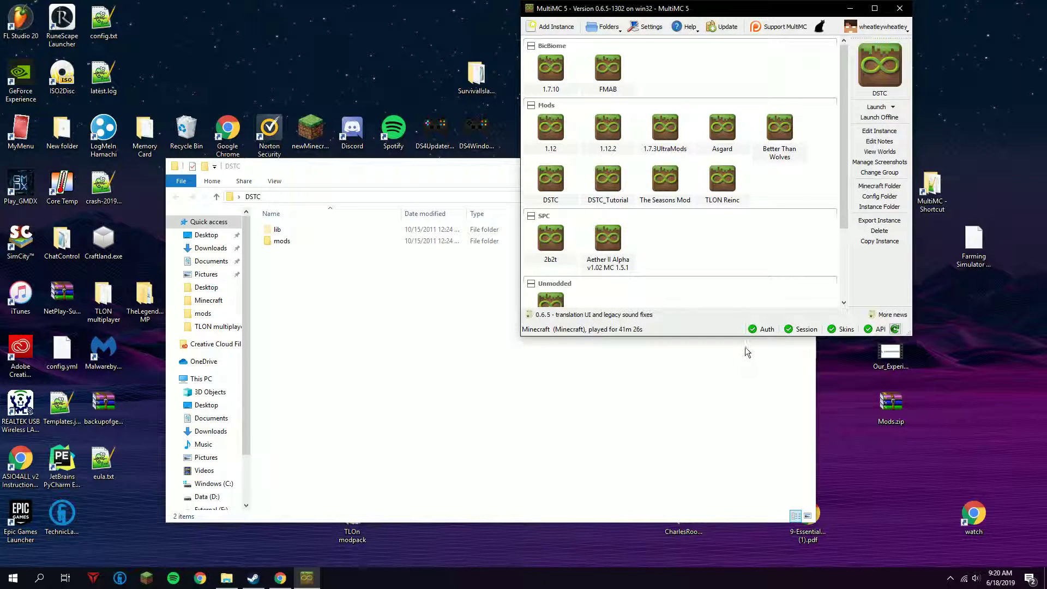
- Launch DSTC_Tutorial to the Minecraft Beta 1.8.1 title screen and close the game window
click(607, 177)
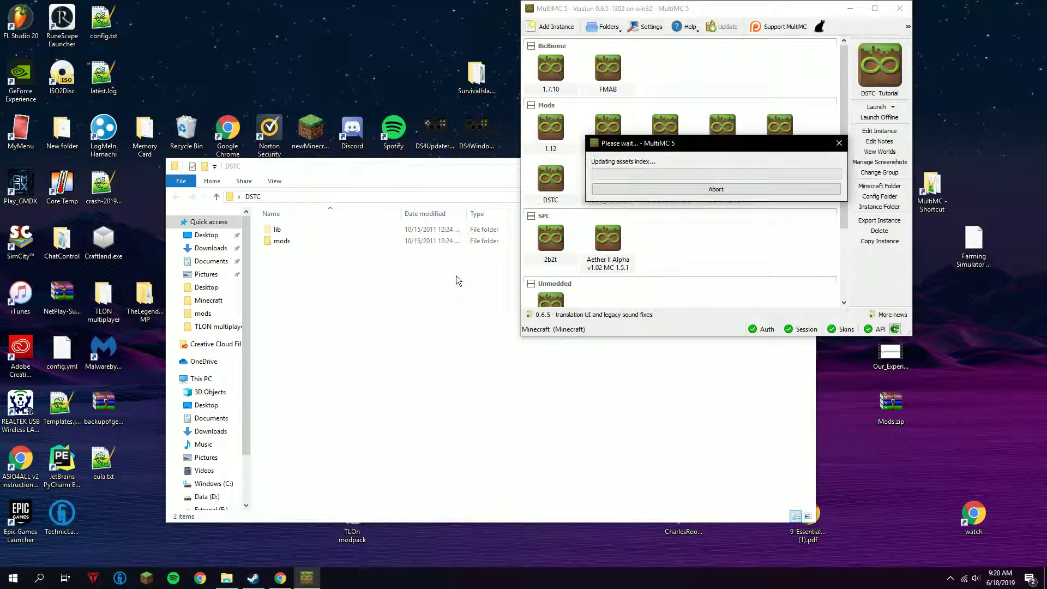
mouse_move(714, 153)
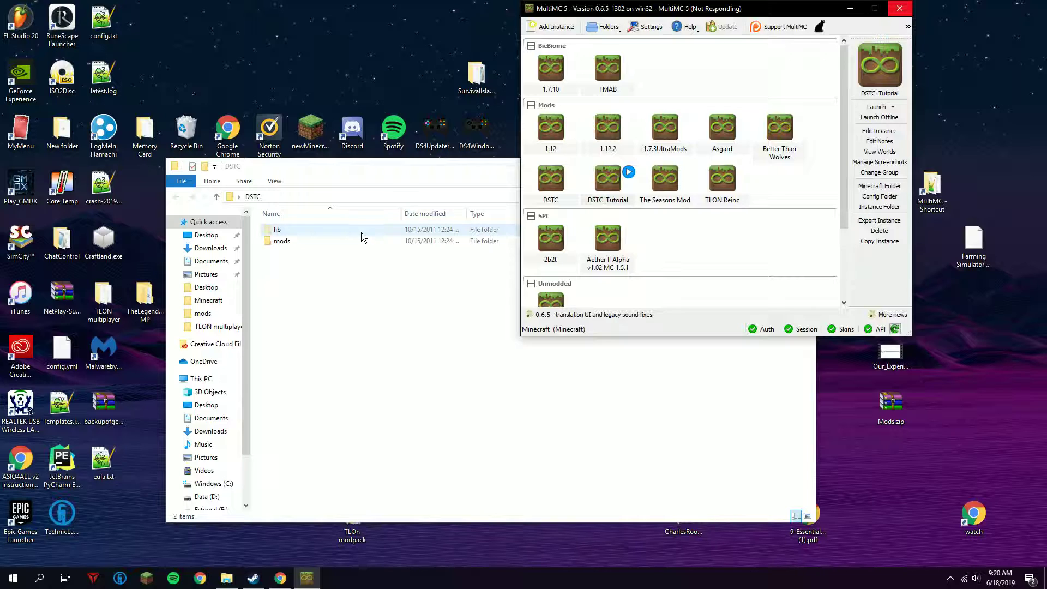
click(722, 126)
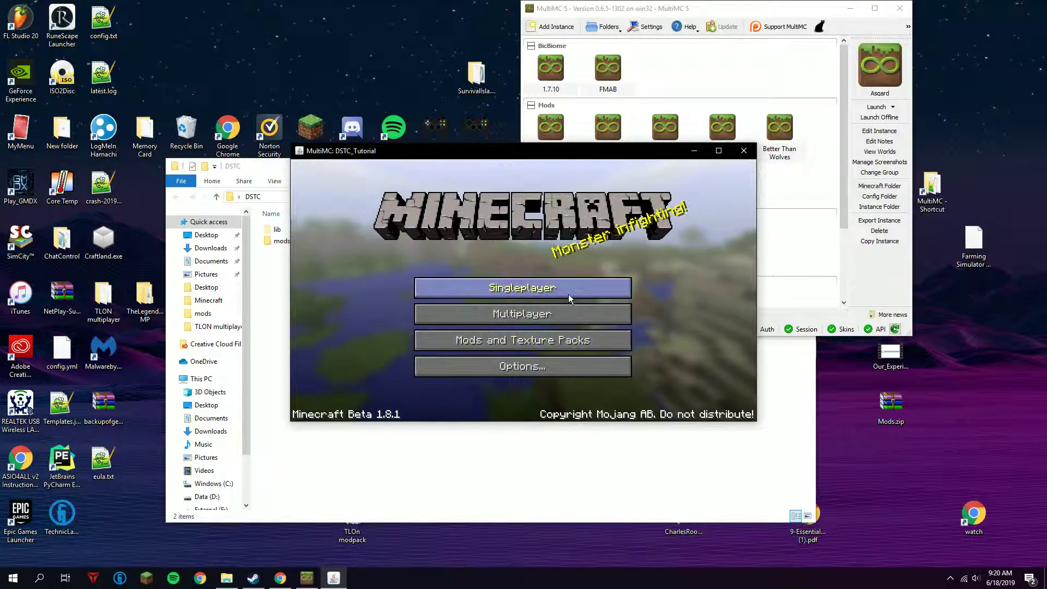
mouse_move(578, 366)
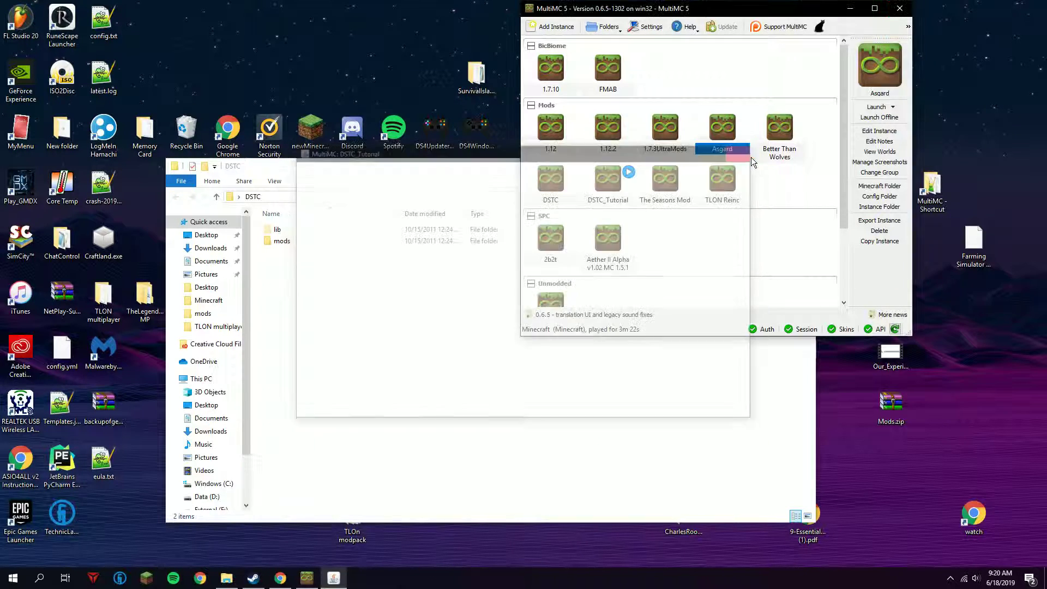
- Open the DSTC_Tutorial instance's .minecraft folder on disk from MultiMC
right_click(608, 179)
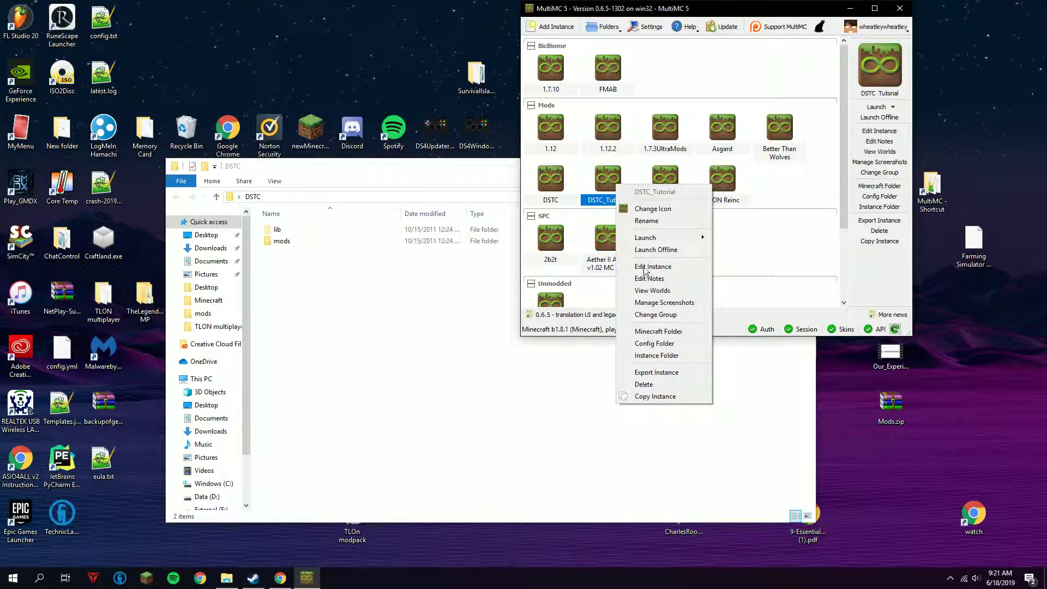
click(662, 356)
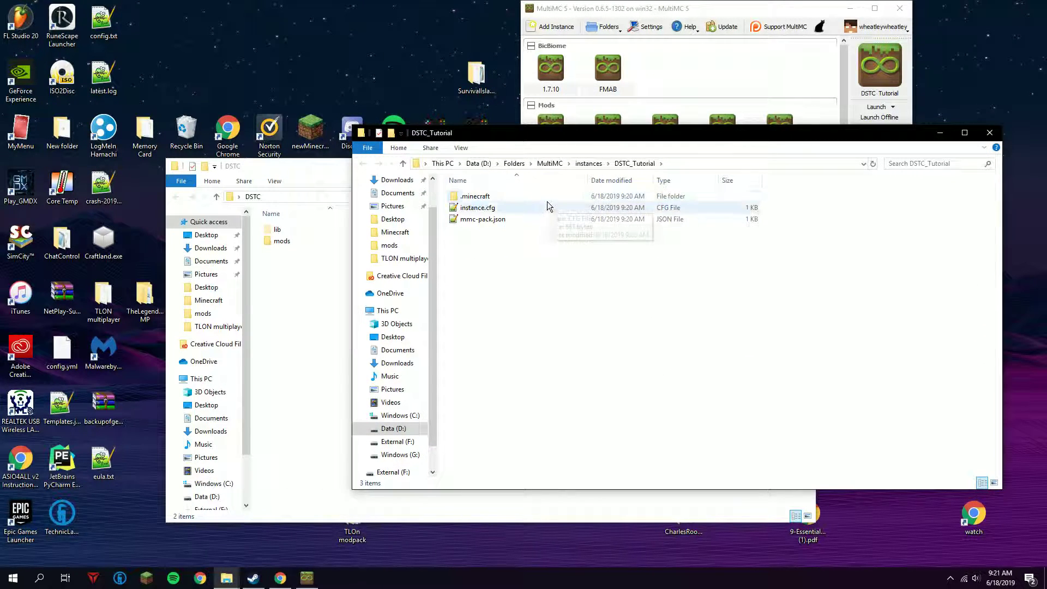
double_click(477, 196)
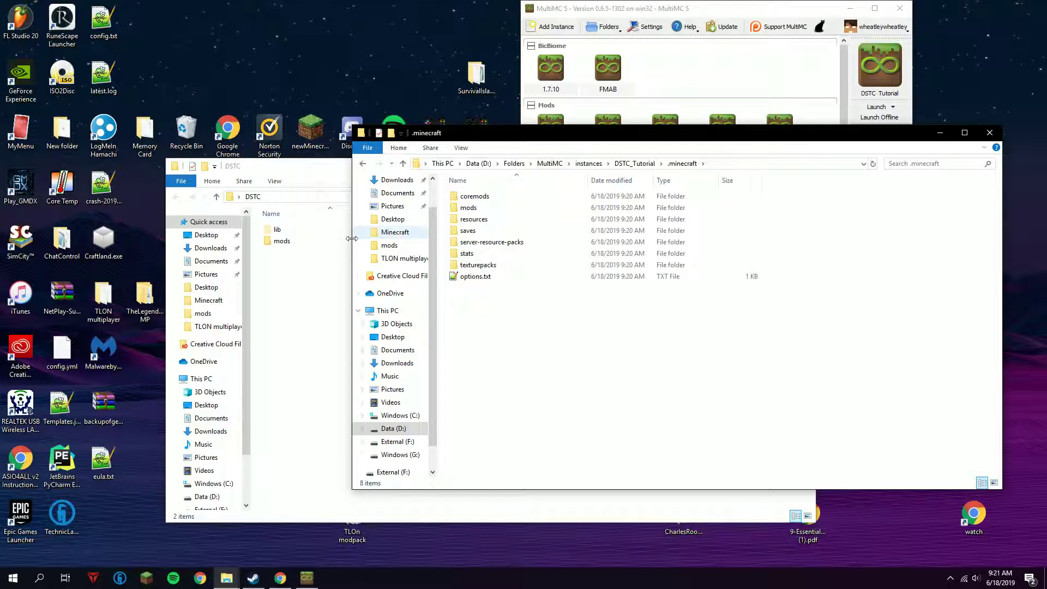
double_click(277, 229)
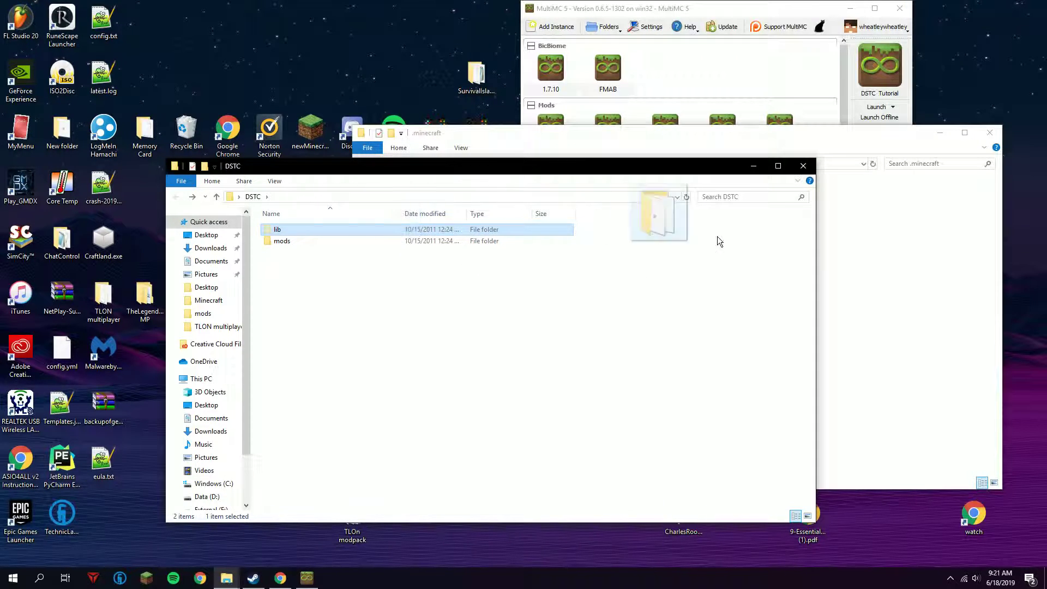
click(371, 258)
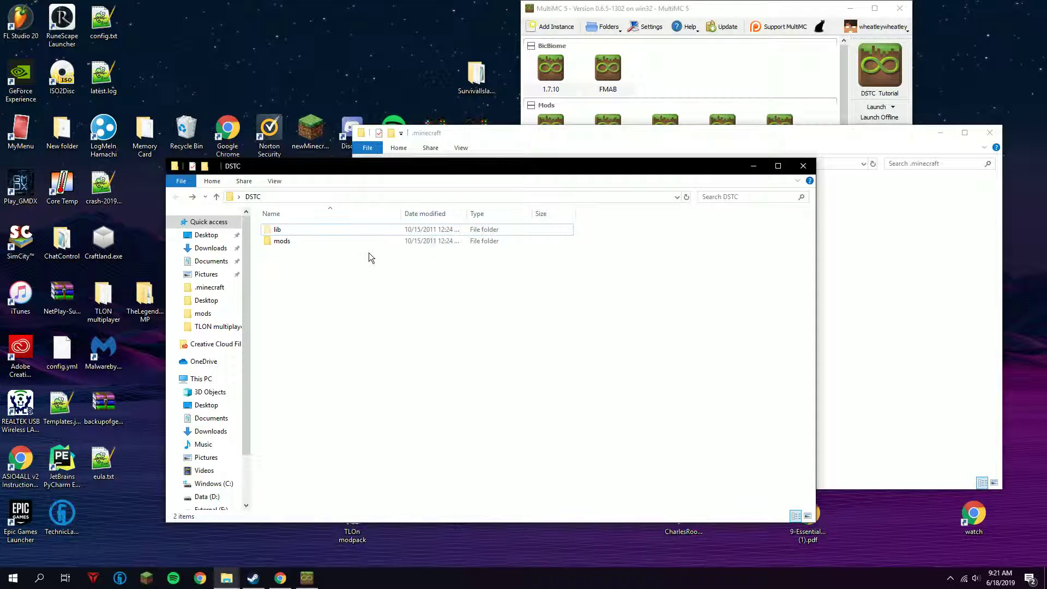
- Browse DSTC's mods > extra > Part 1 > resources > saves to reach the DeepSpaceTurtleChase1.2 save and Sound Mod Enabler folder
double_click(281, 240)
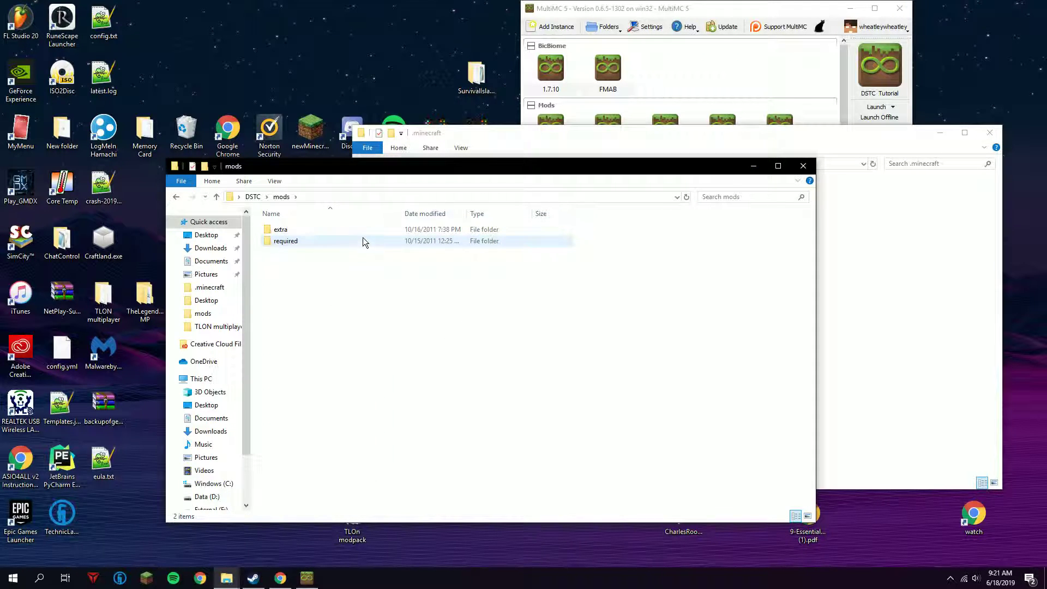
double_click(280, 229)
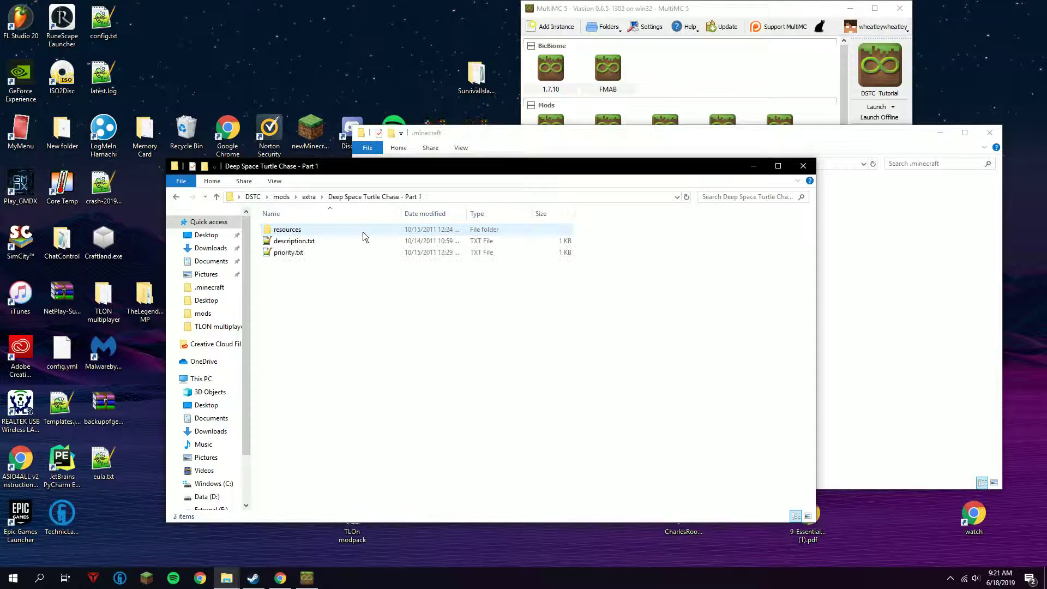
double_click(288, 229)
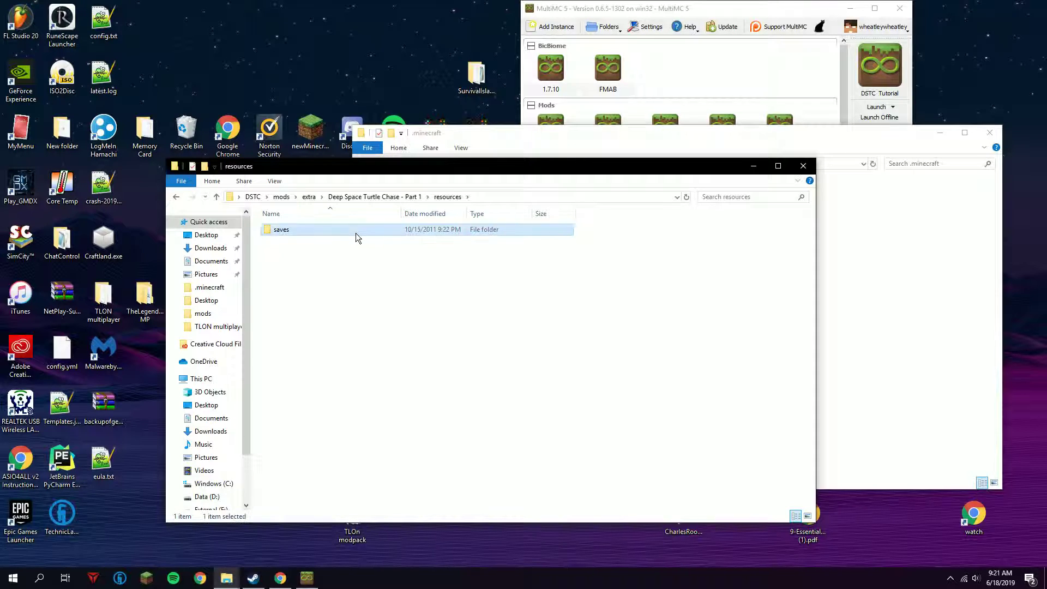
double_click(281, 229)
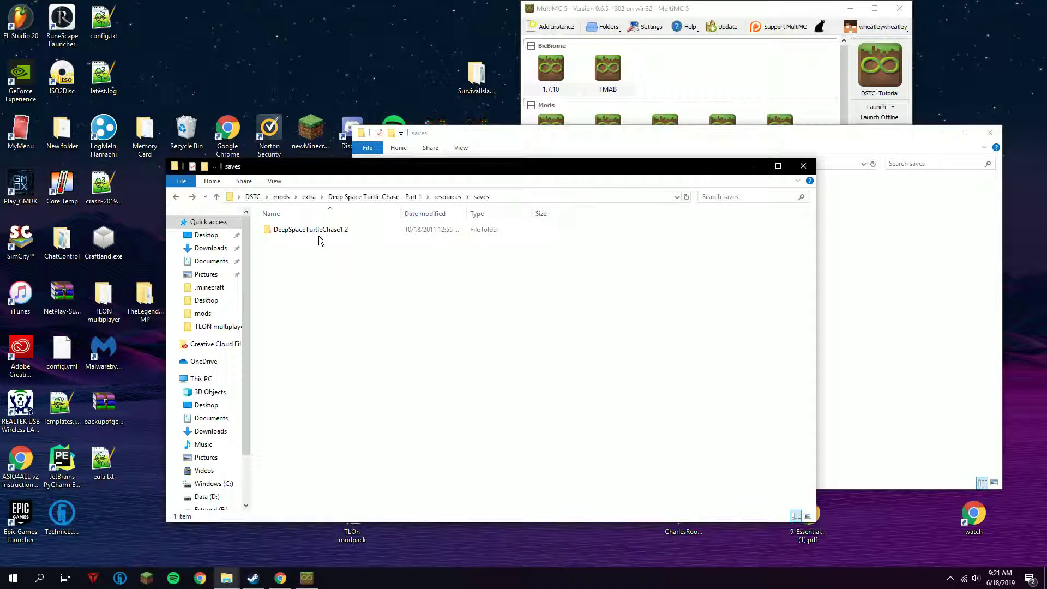
click(311, 229)
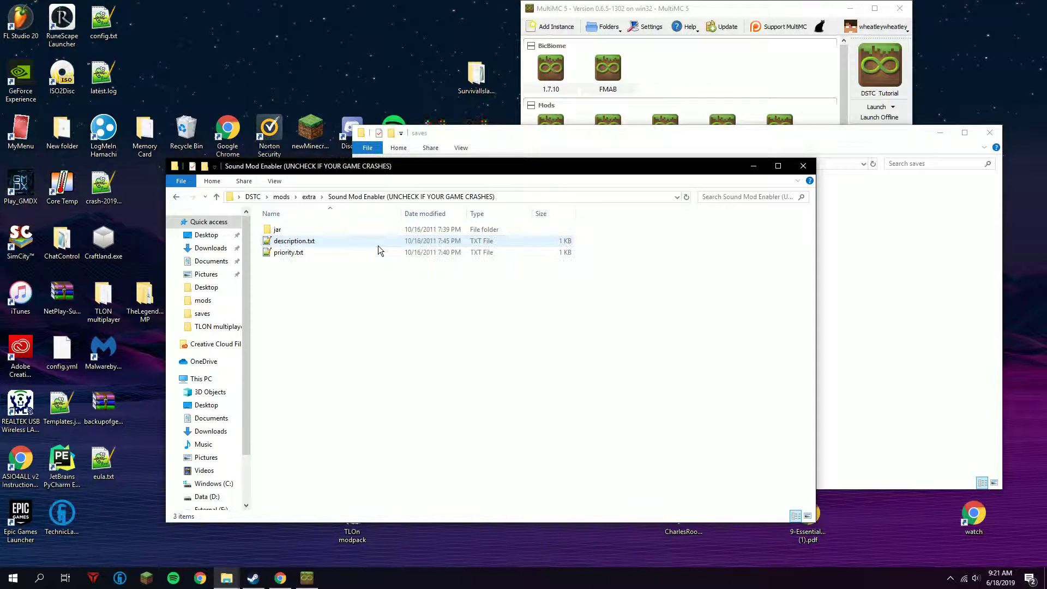
- Archive bo.class from the jar folder into a new ZIP named Sound Mod Enabler.zip with WinRAR
click(277, 229)
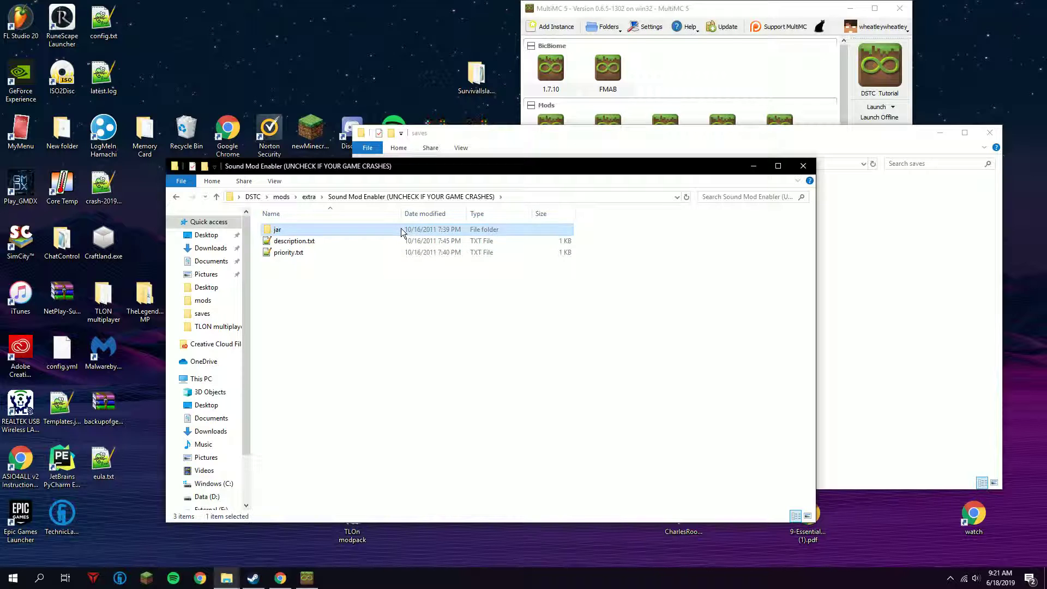
double_click(277, 229)
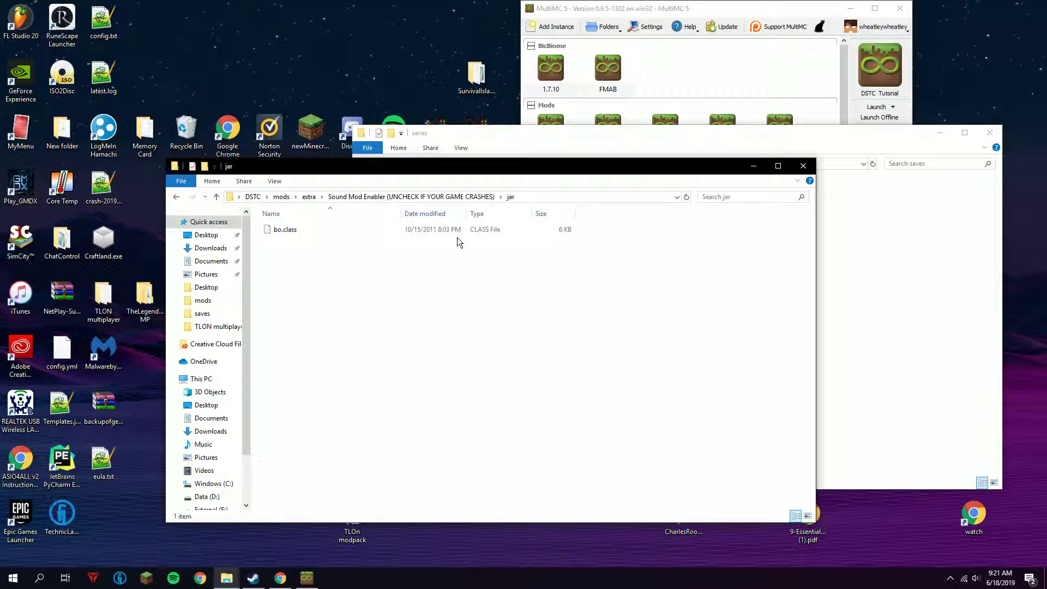
right_click(285, 229)
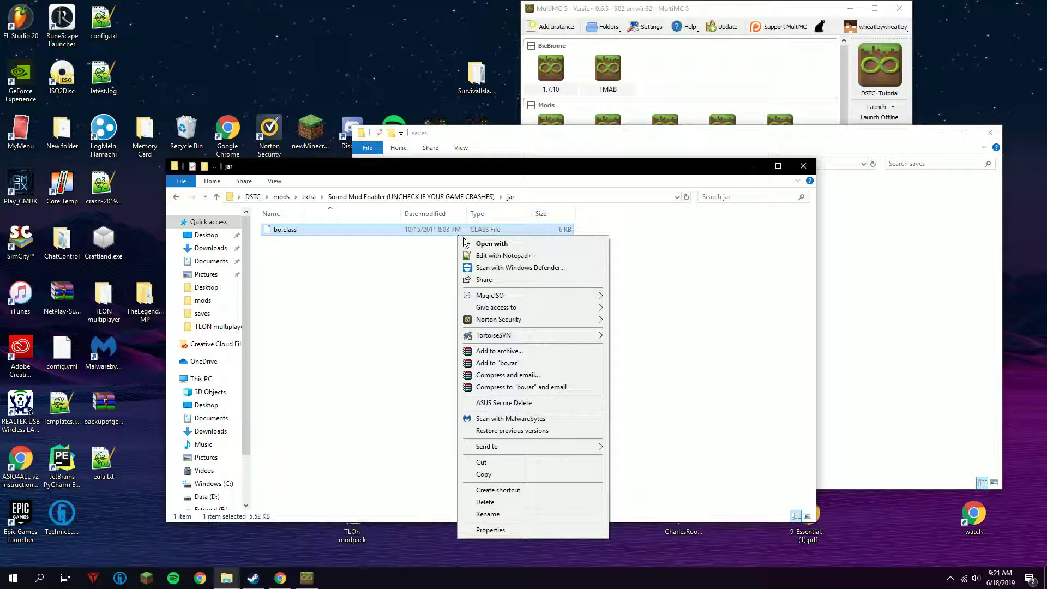
click(500, 351)
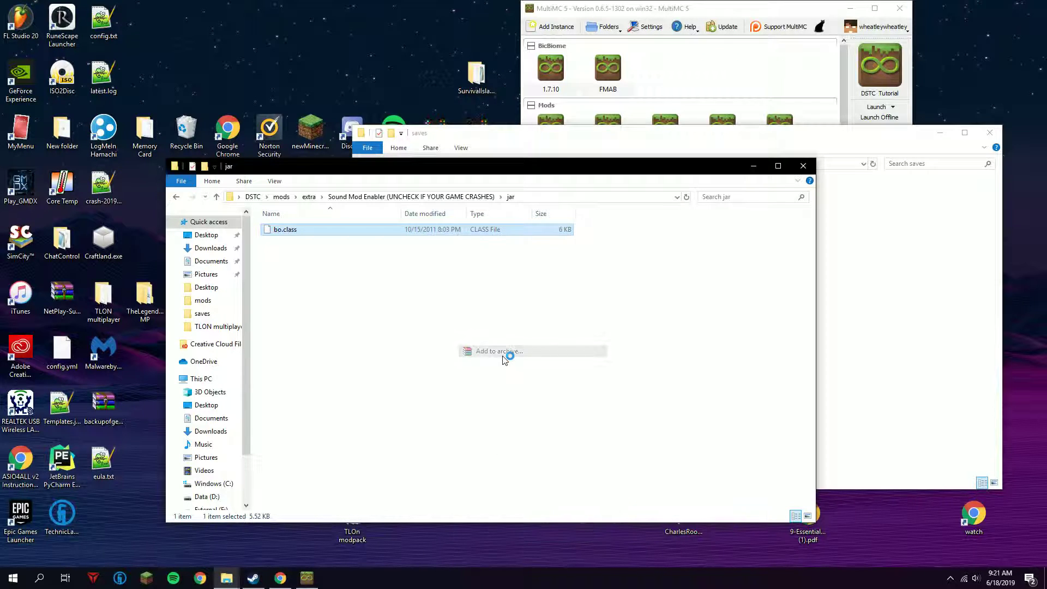
click(499, 351)
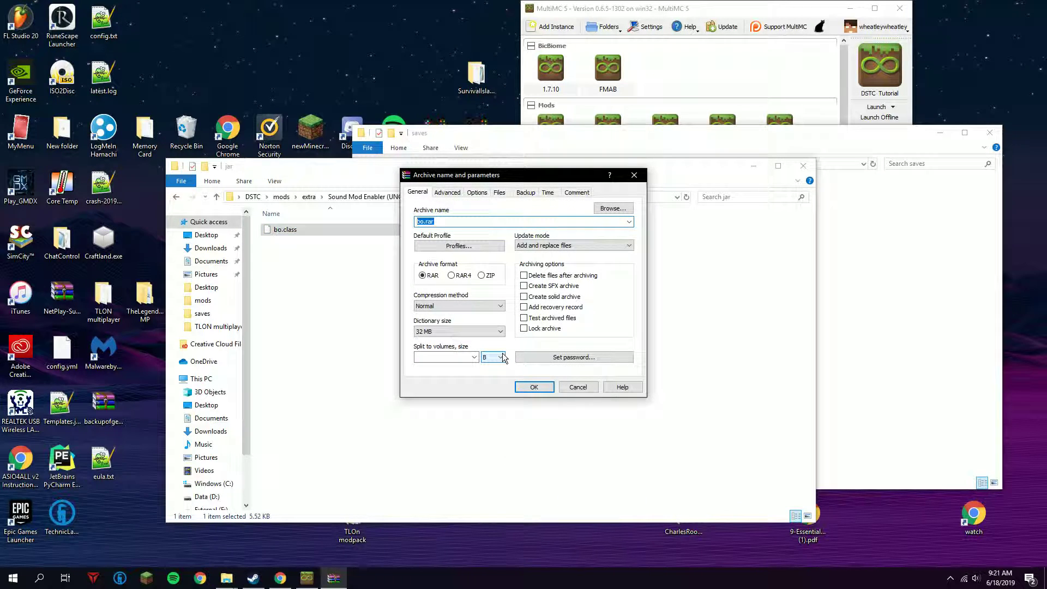
click(481, 275)
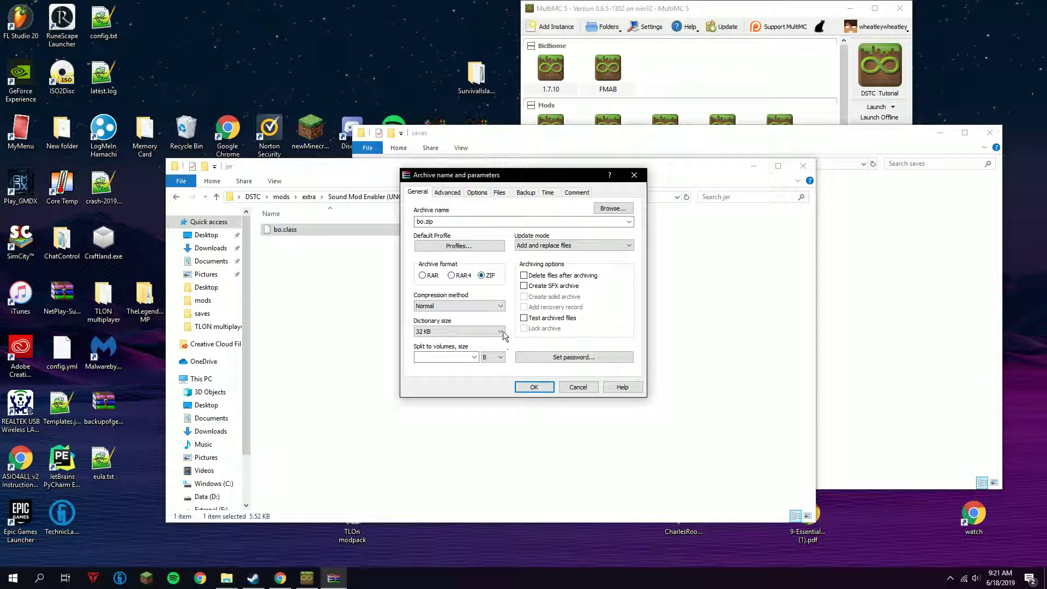
mouse_move(508, 323)
text(Sound Mod Enabl)
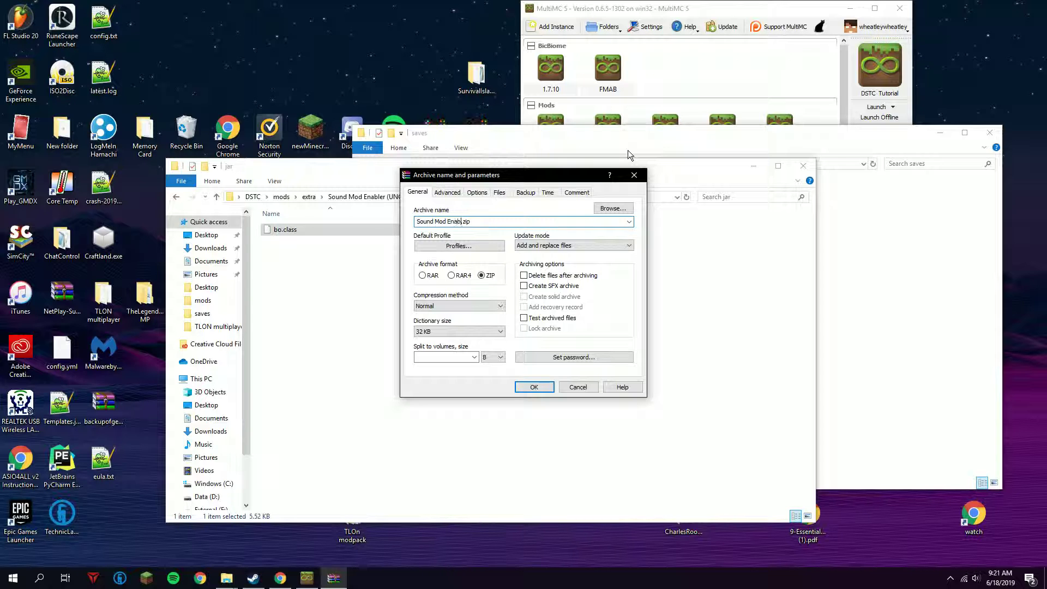
click(535, 386)
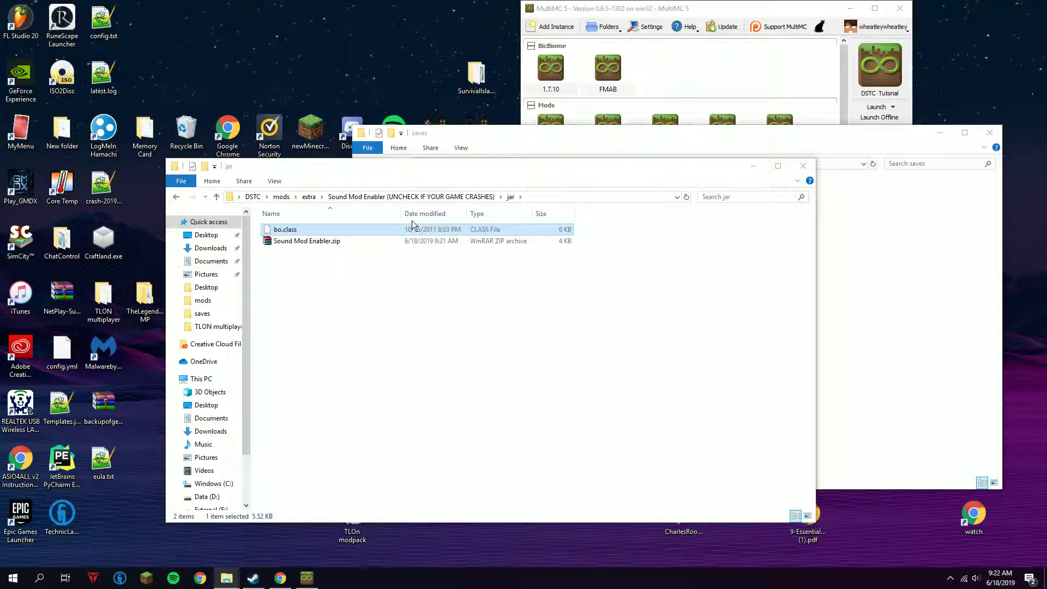
- Add Sound Mod Enabler.zip as a jar mod in DSTC_Tutorial's Version settings, replacing the existing copy
right_click(285, 229)
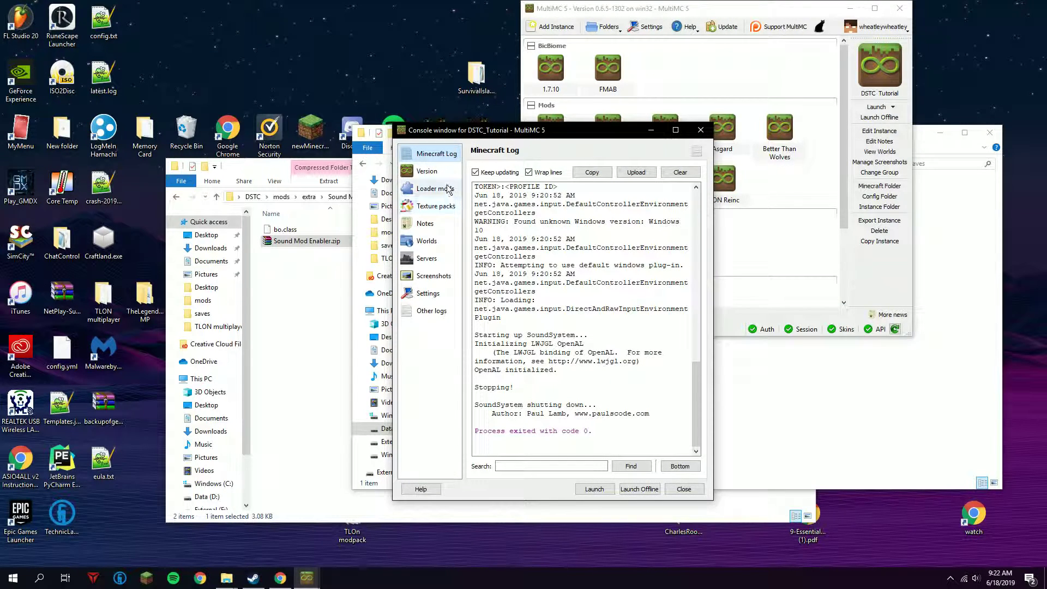
click(427, 170)
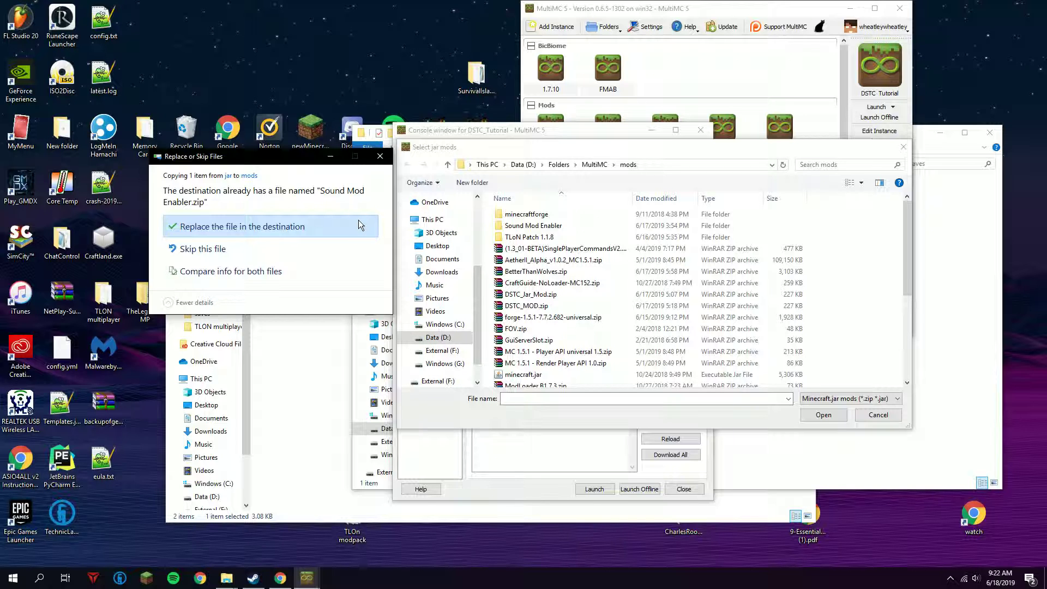
click(242, 227)
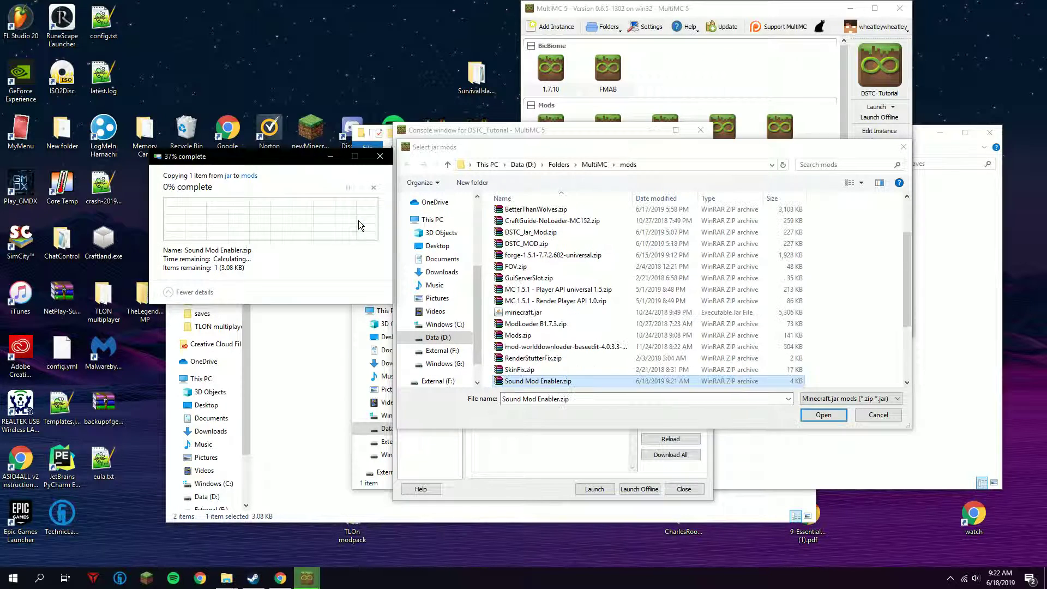
click(823, 415)
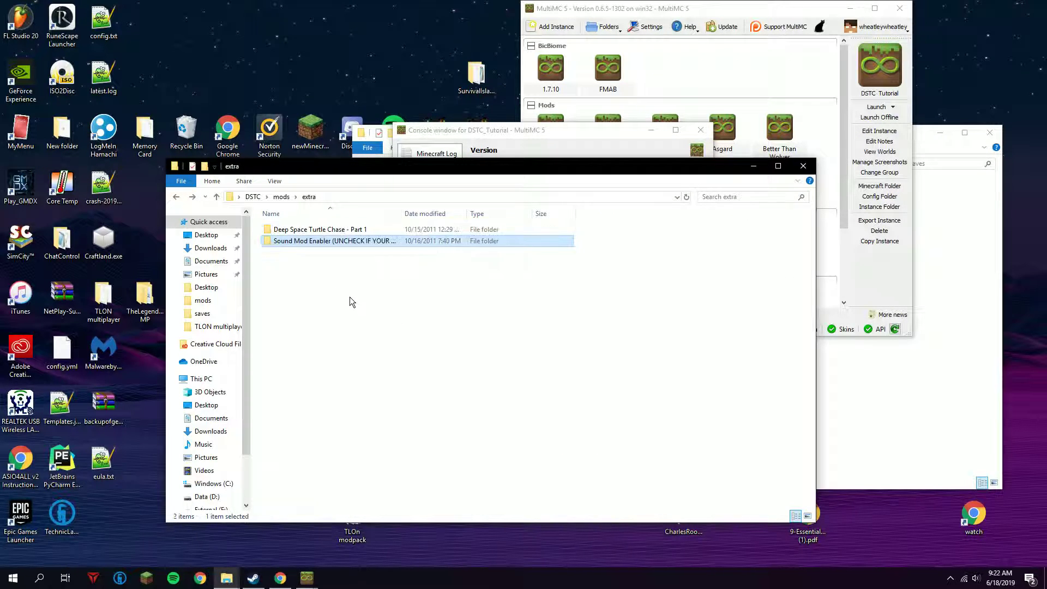
right_click(334, 240)
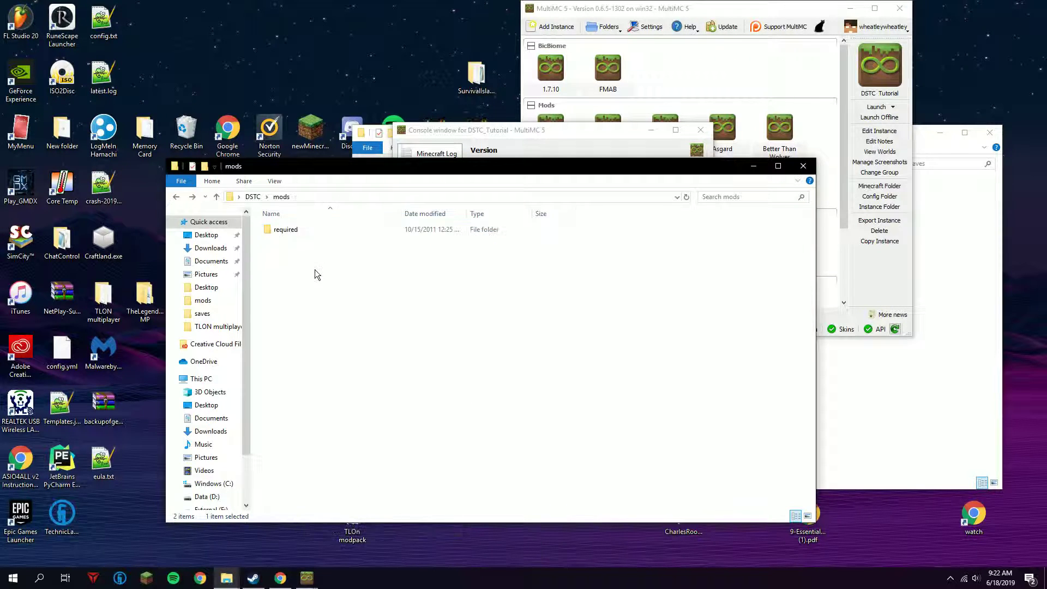
- Copy the map's texturepacks and music/newmusic/newsound resources into .minecraft, replacing the 17 same-named files
double_click(286, 229)
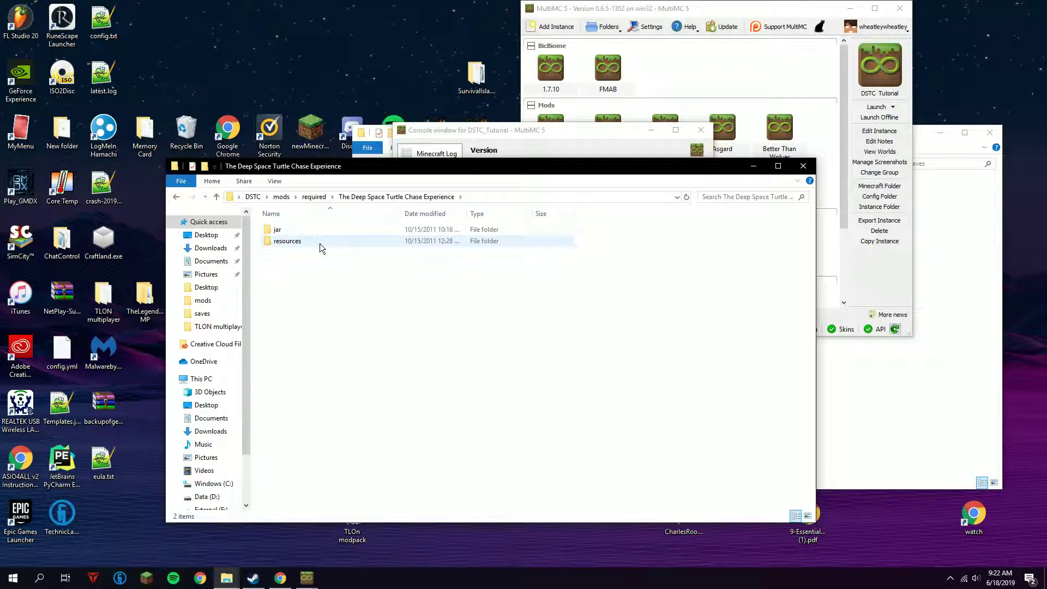
double_click(286, 240)
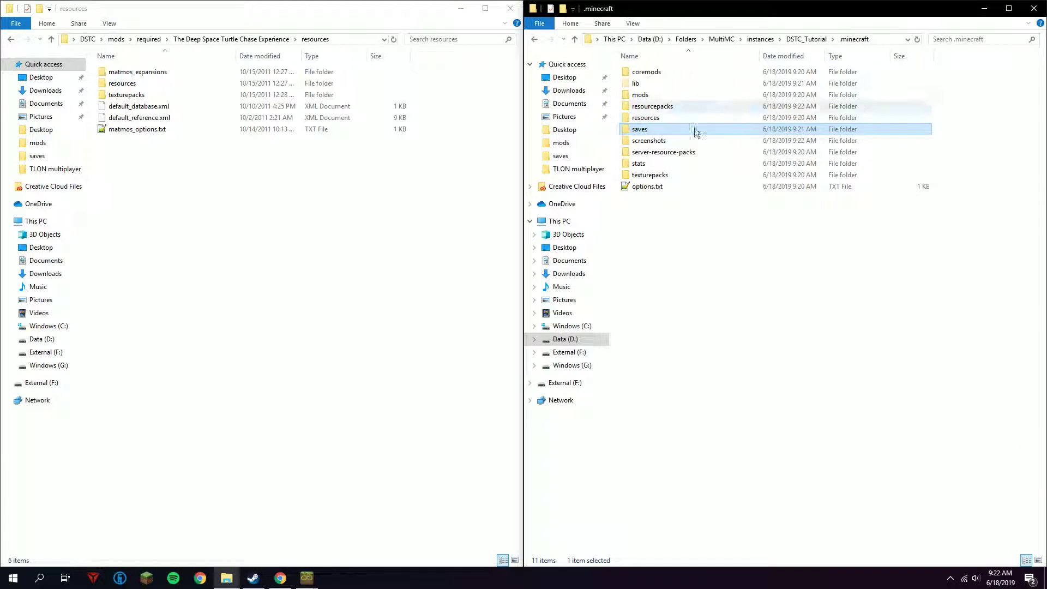
double_click(127, 94)
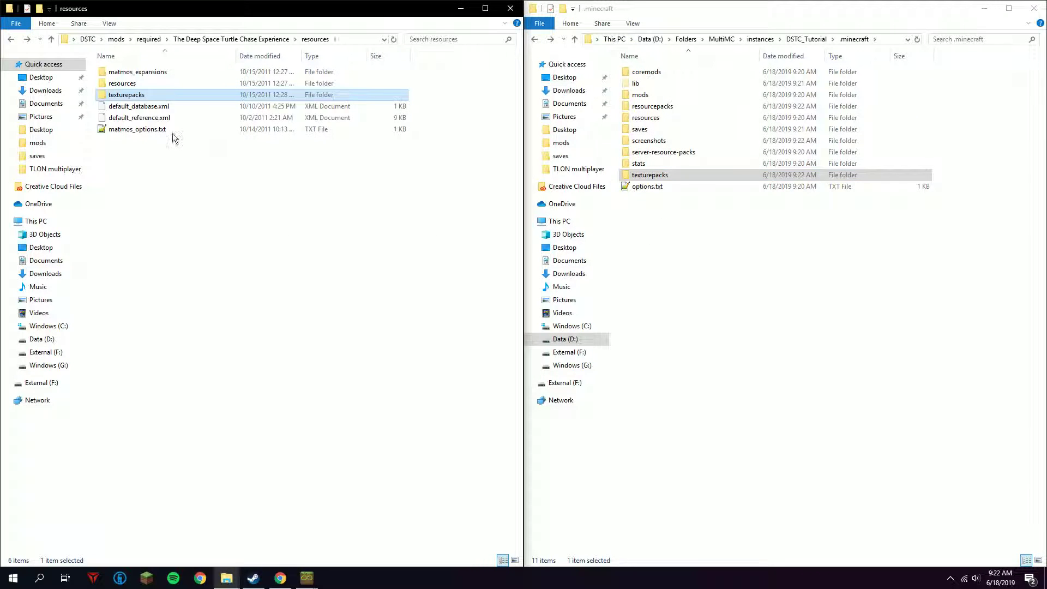
double_click(120, 83)
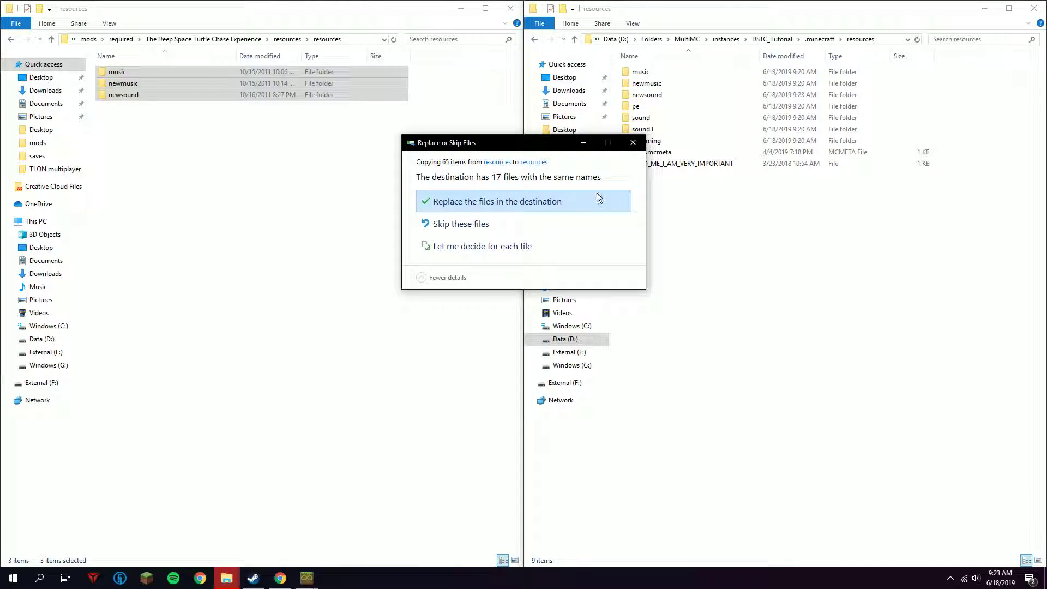
mouse_move(552, 205)
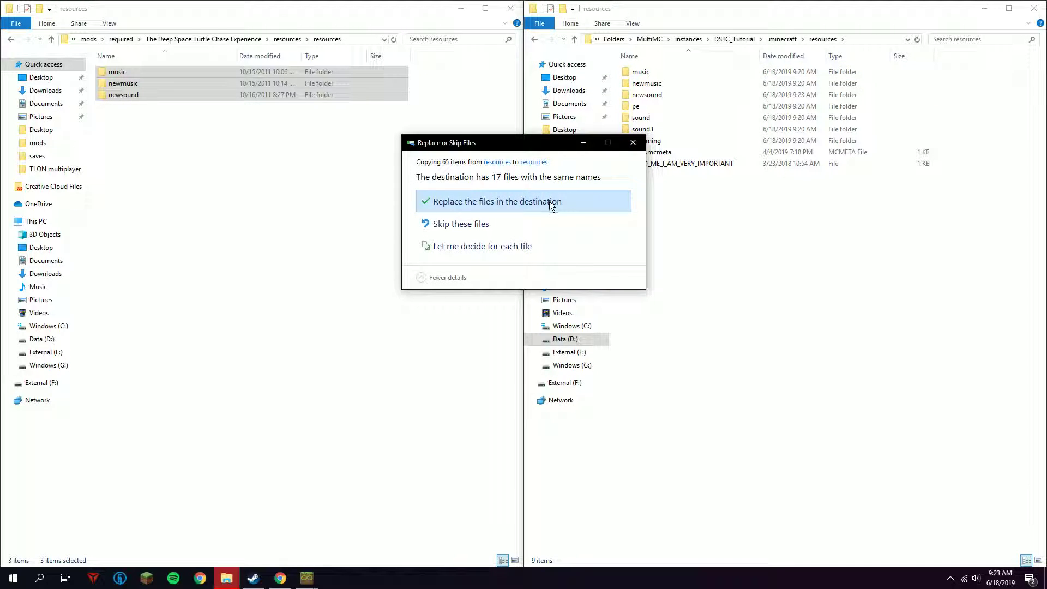
click(498, 201)
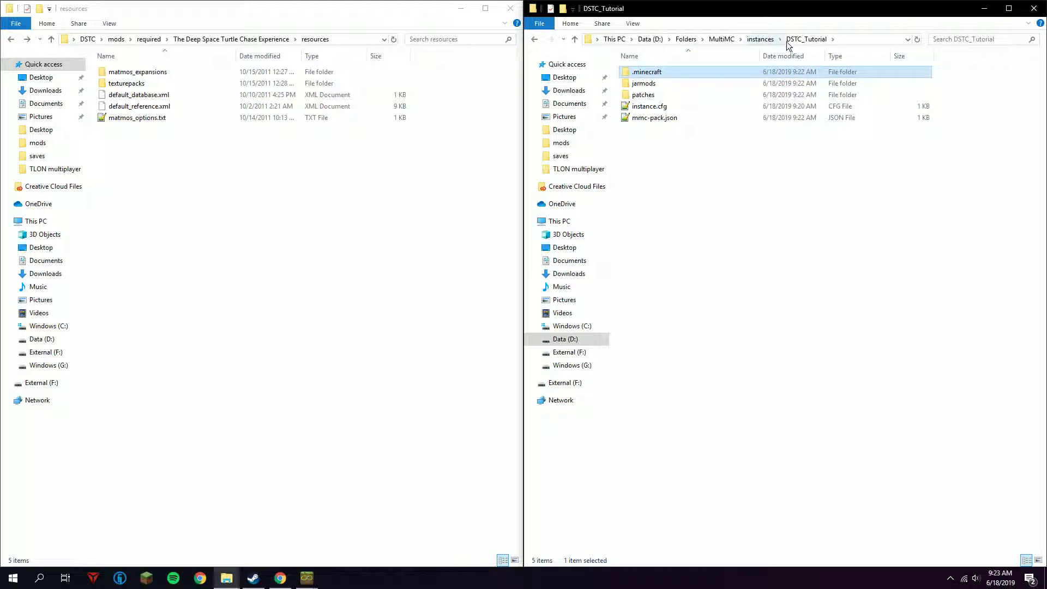
- Copy the matmos_expansions folder, xml files and matmos_options.txt into .minecraft, then reach the jar class files
double_click(645, 72)
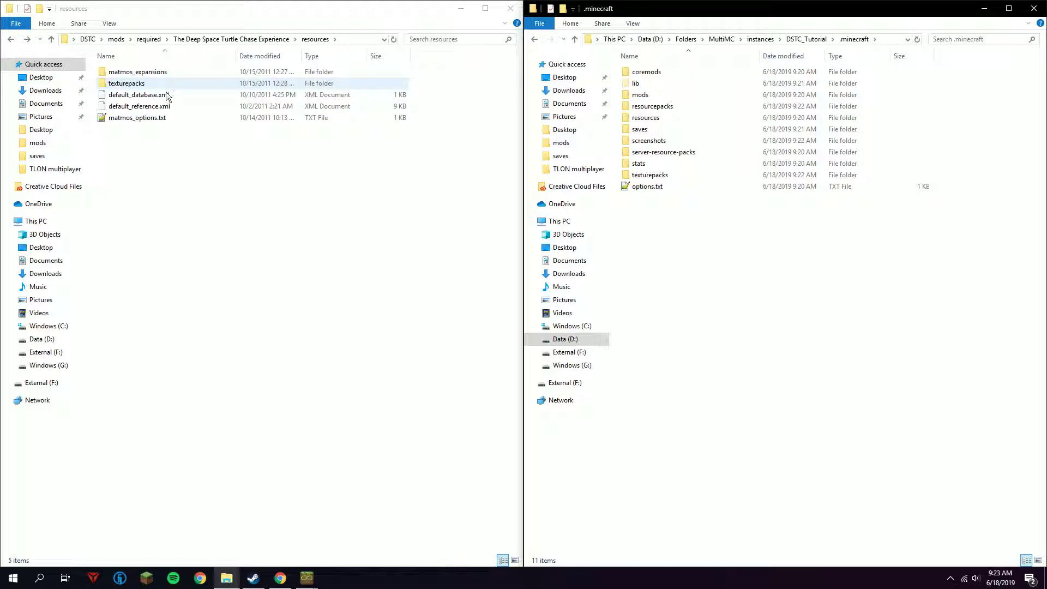
right_click(127, 83)
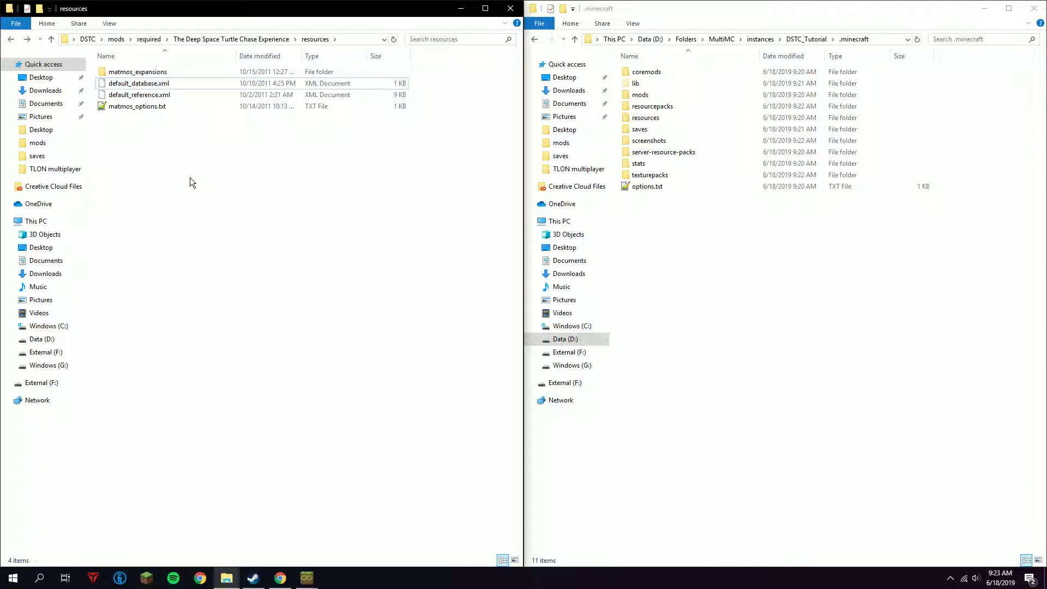
key(ctrl+a)
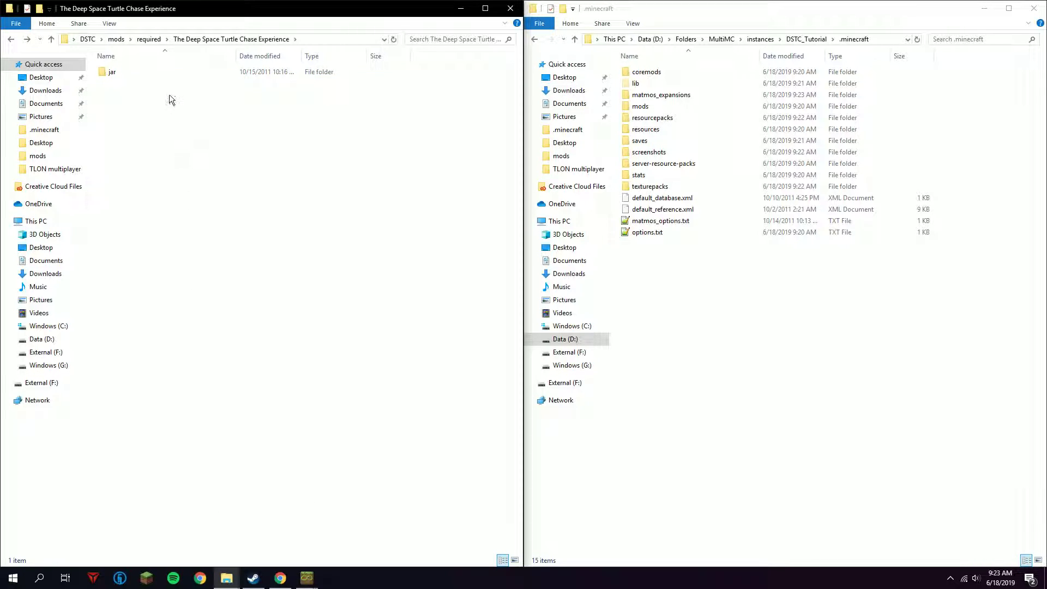
double_click(111, 72)
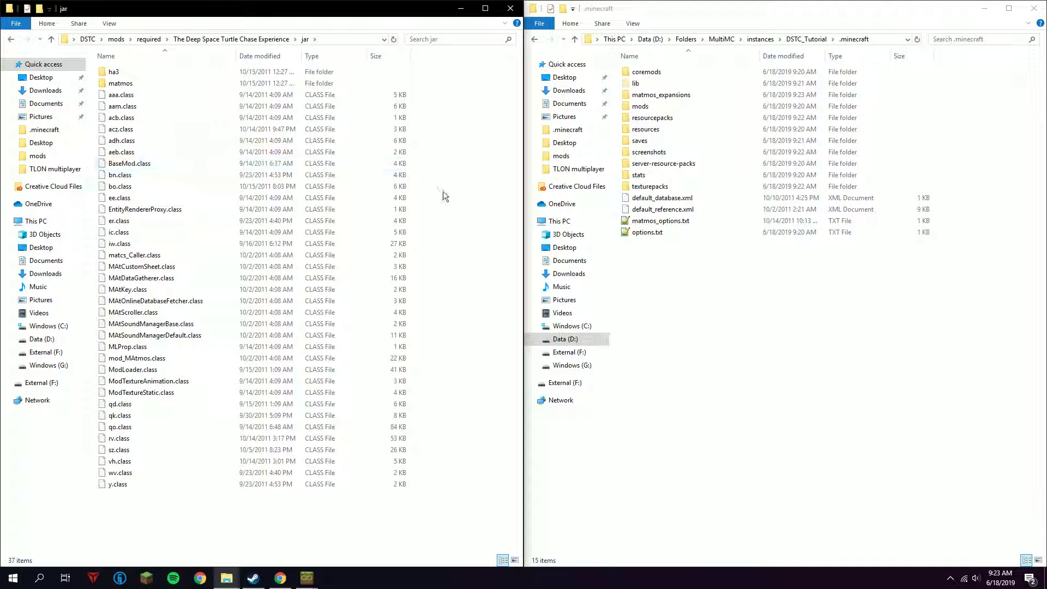
mouse_move(478, 271)
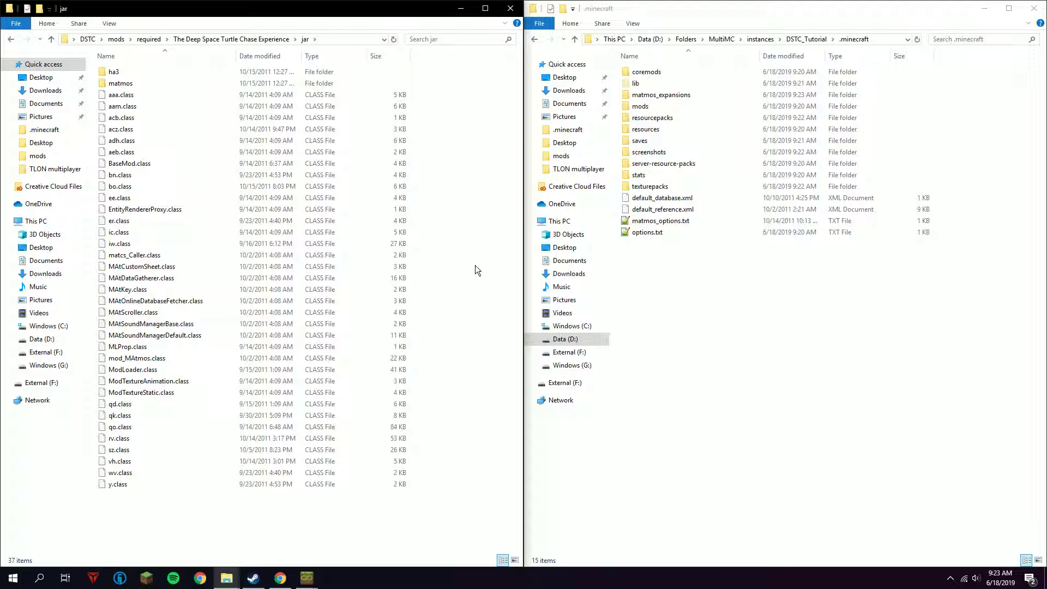
mouse_move(473, 280)
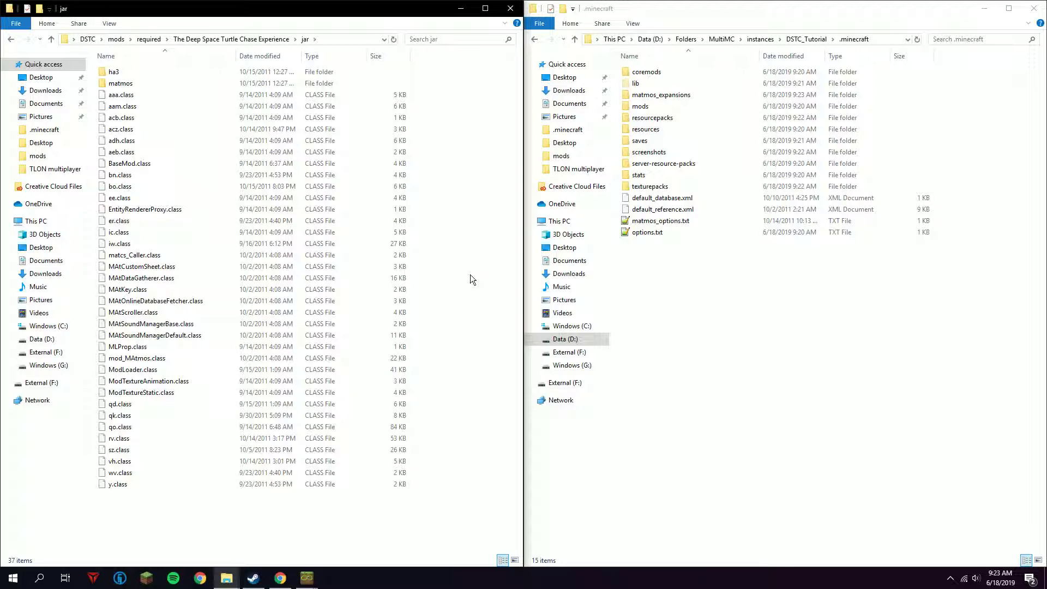
mouse_move(465, 274)
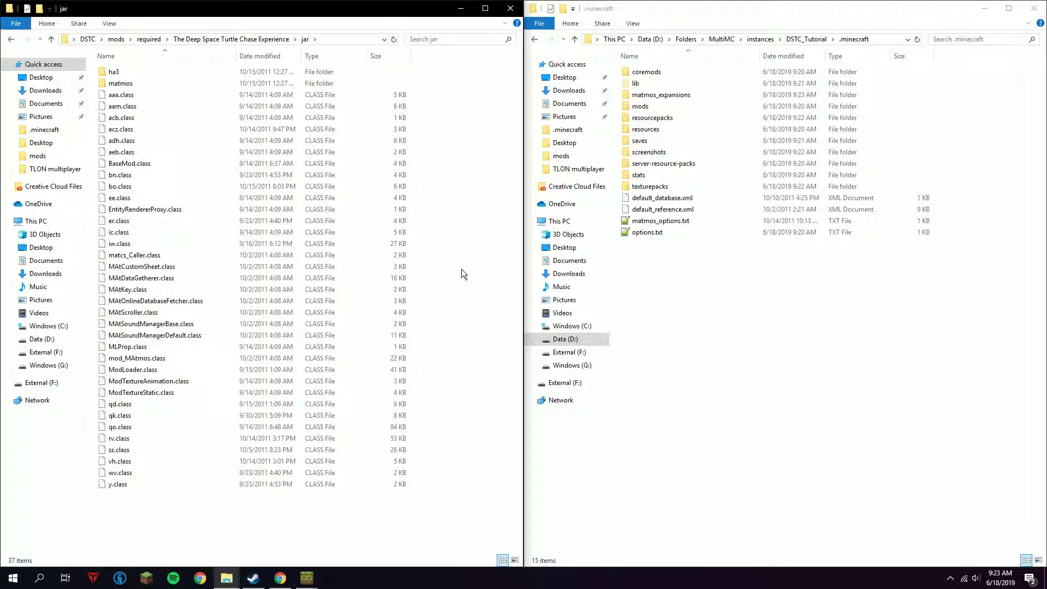
- Archive all jar class files as TheDeepSpaceTutorialChaseExperience.zip in ZIP format
key(ctrl+a)
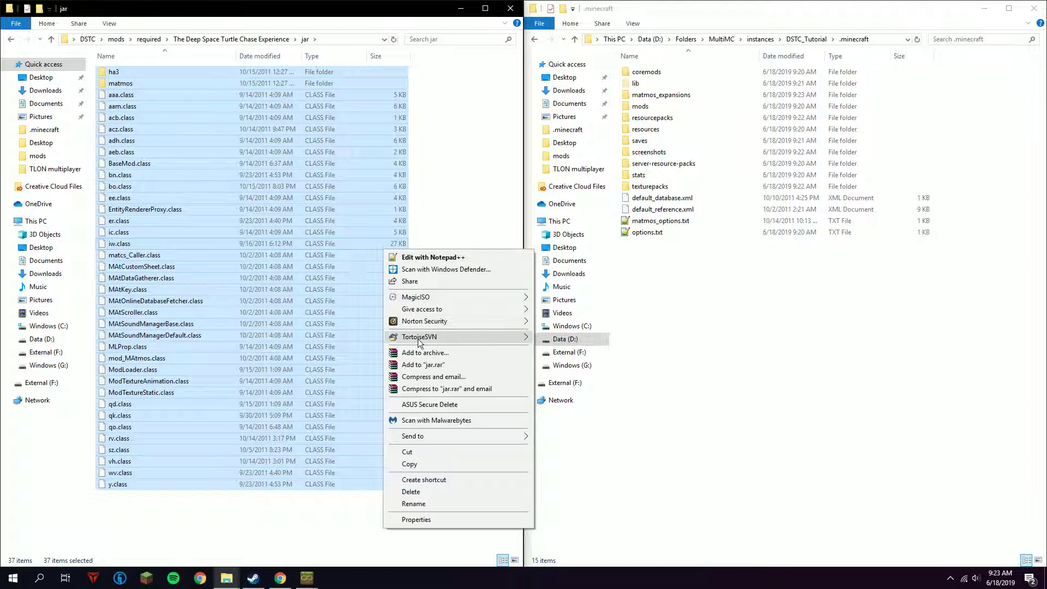
click(426, 354)
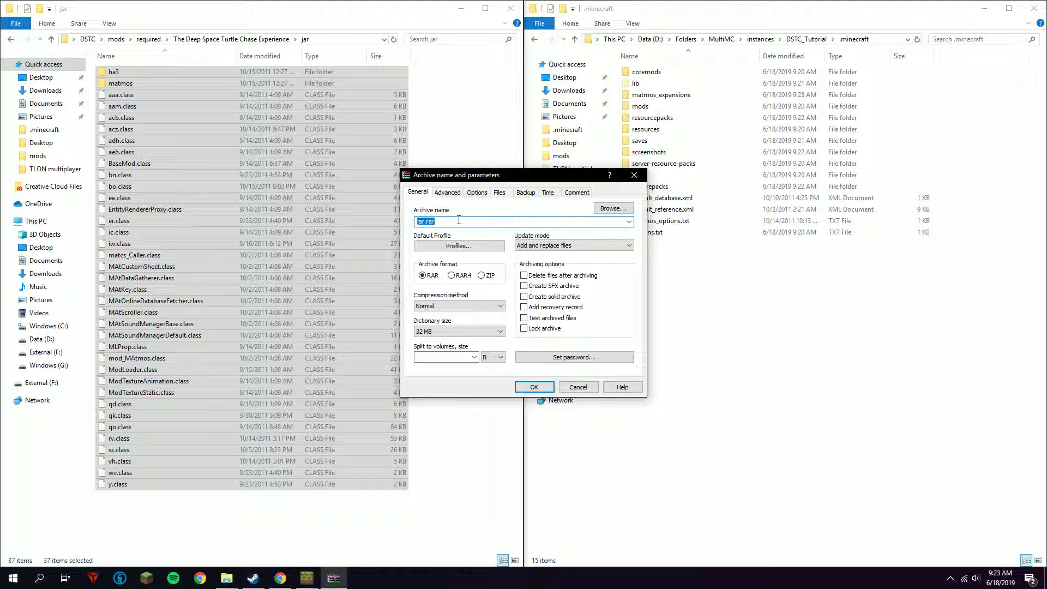
text(TheDeepSpaceTutorialChaseExpen)
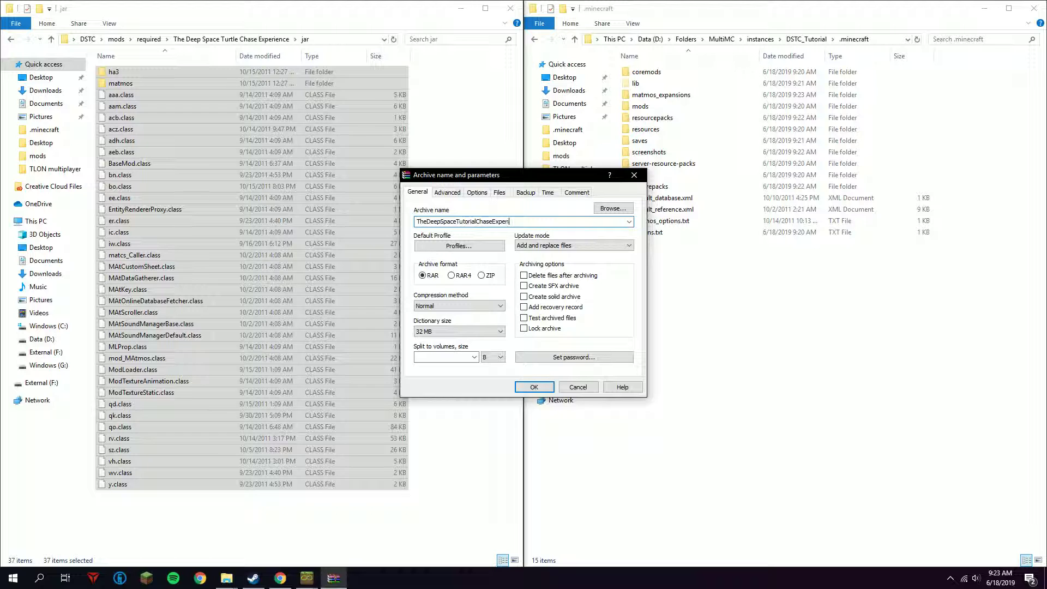
click(481, 275)
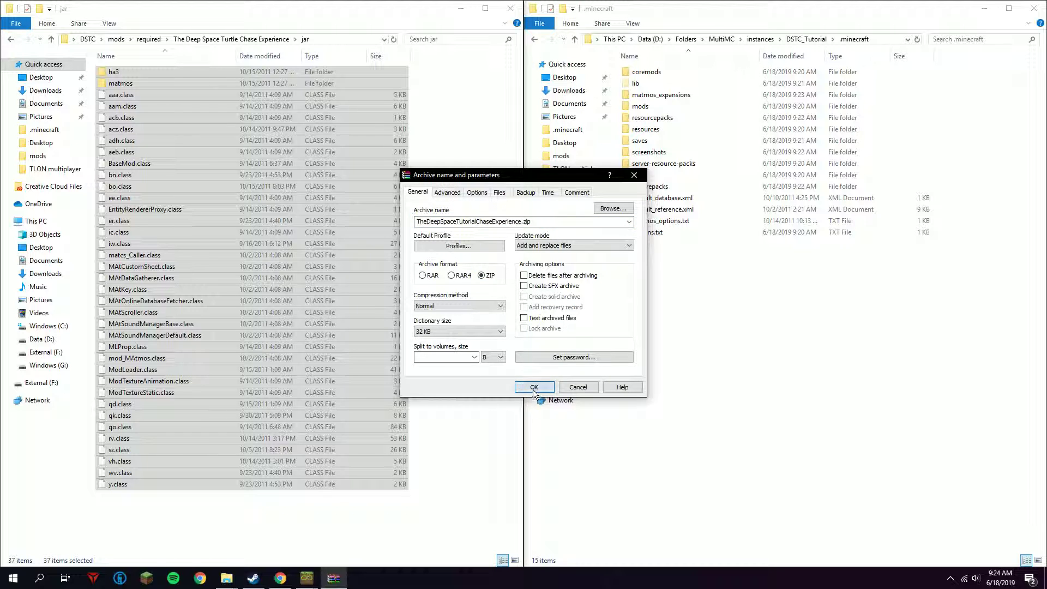
click(534, 387)
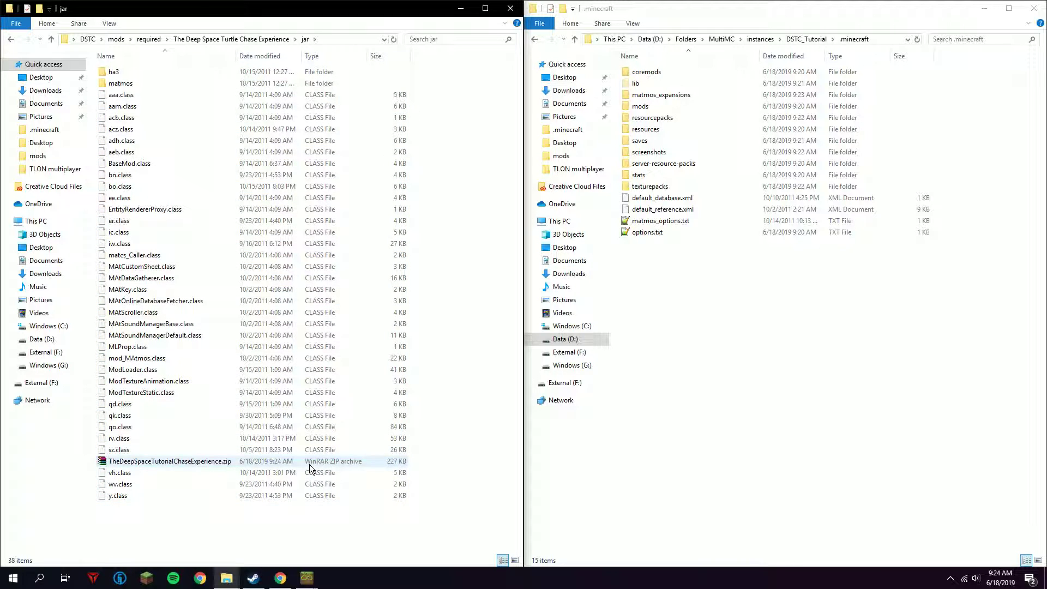
- Add TheDeepSpaceTutorialChaseExperience.zip as a jar mod and launch the Beta 1.8.1 instance
click(170, 461)
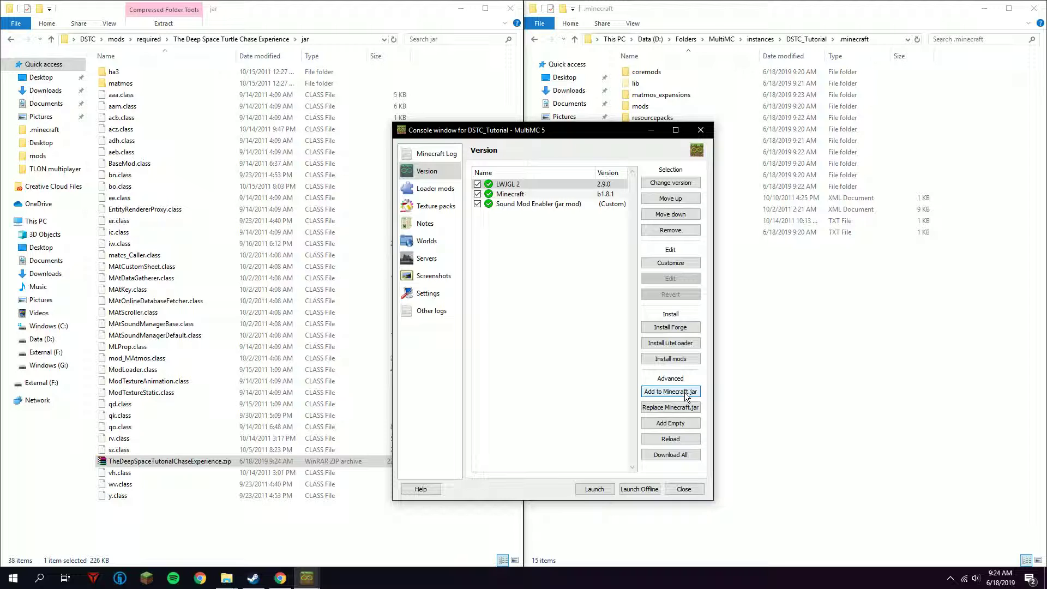
click(669, 392)
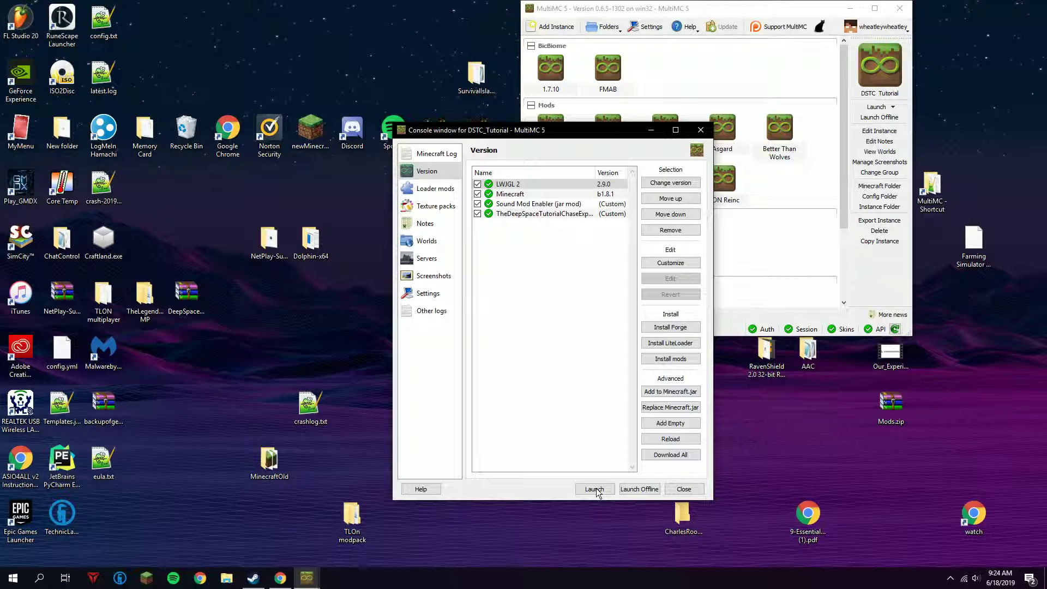
click(595, 489)
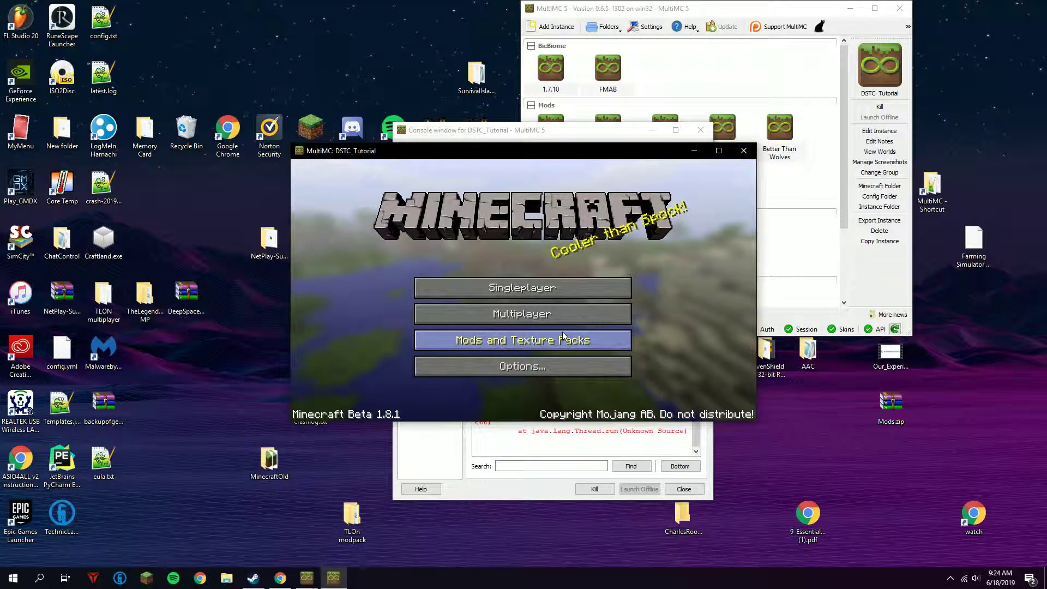
- Confirm the DeepSpaceTurtleChase texture pack, play the DeepSpaceTurtleChase world, then pause to the game menu
click(522, 340)
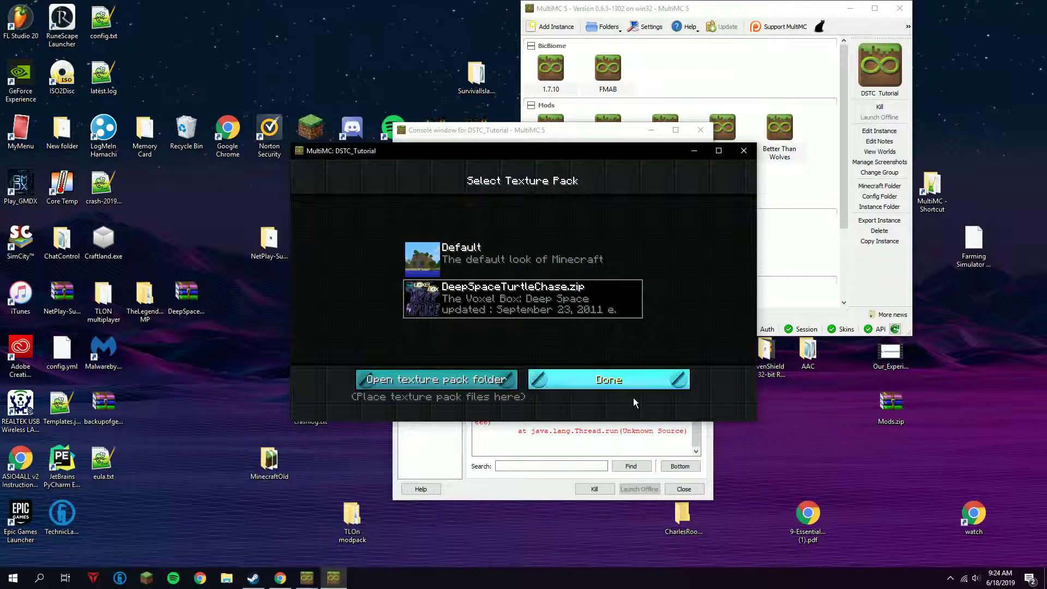
click(609, 380)
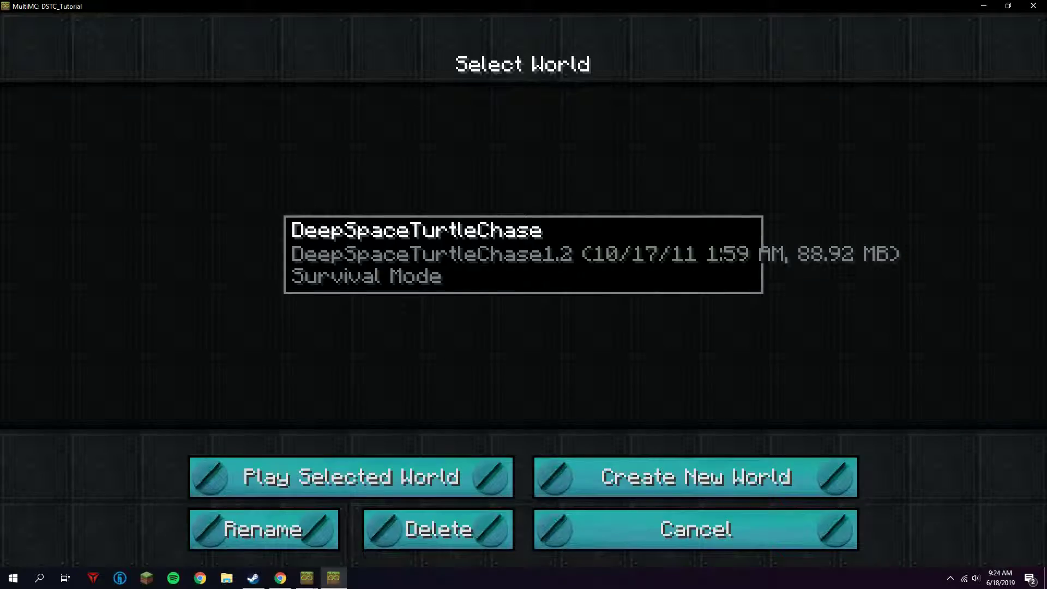
click(349, 477)
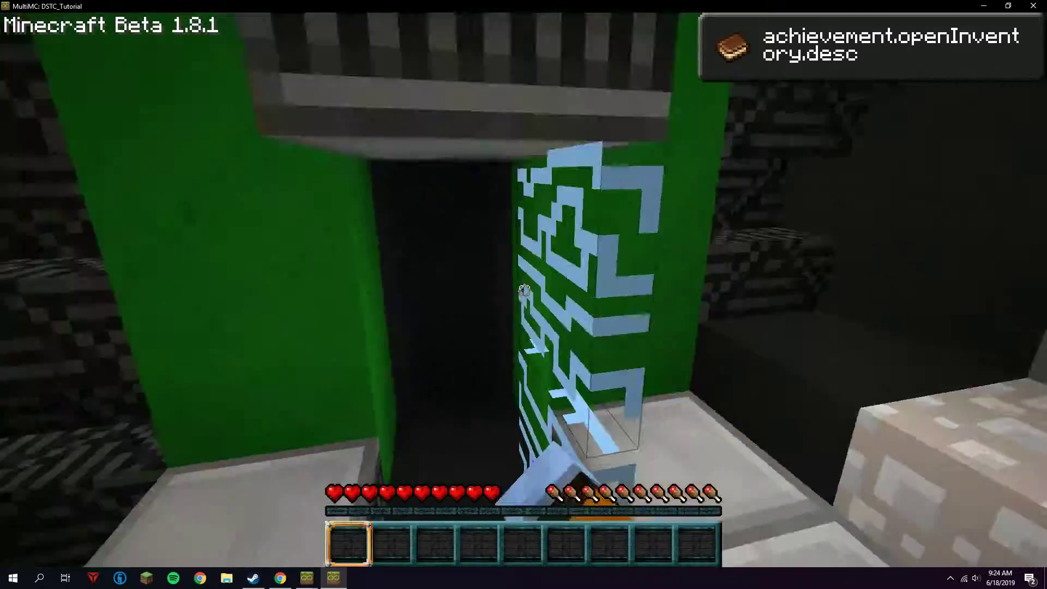
mouse_move(524, 290)
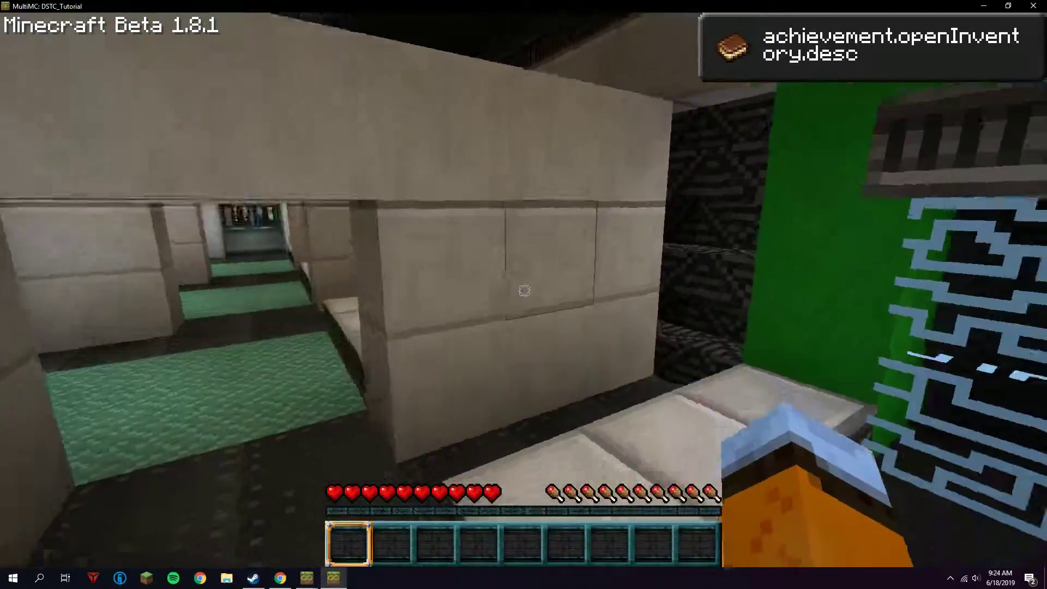
mouse_move(523, 290)
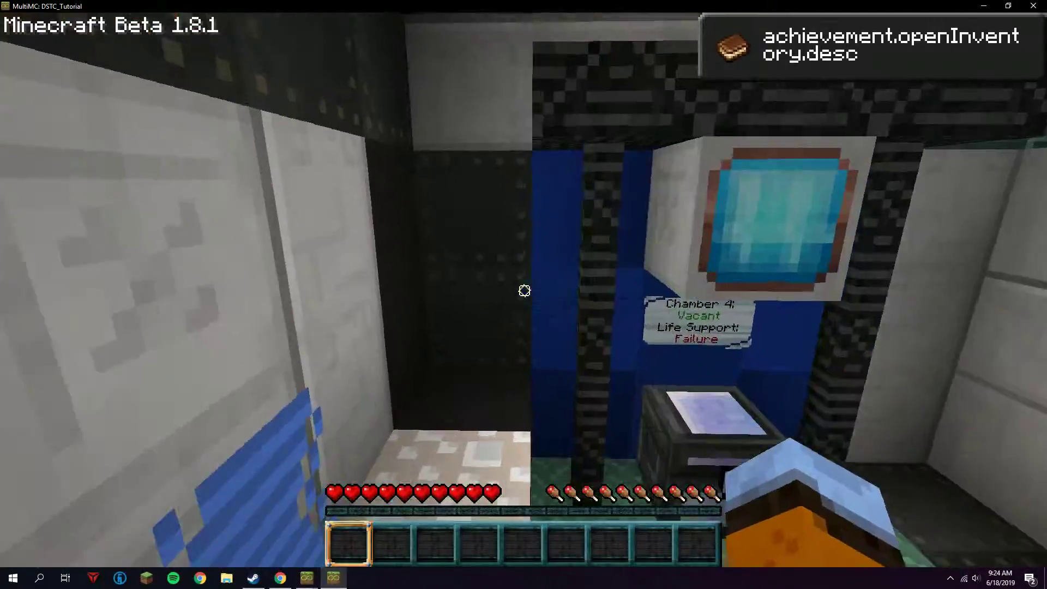
mouse_move(524, 291)
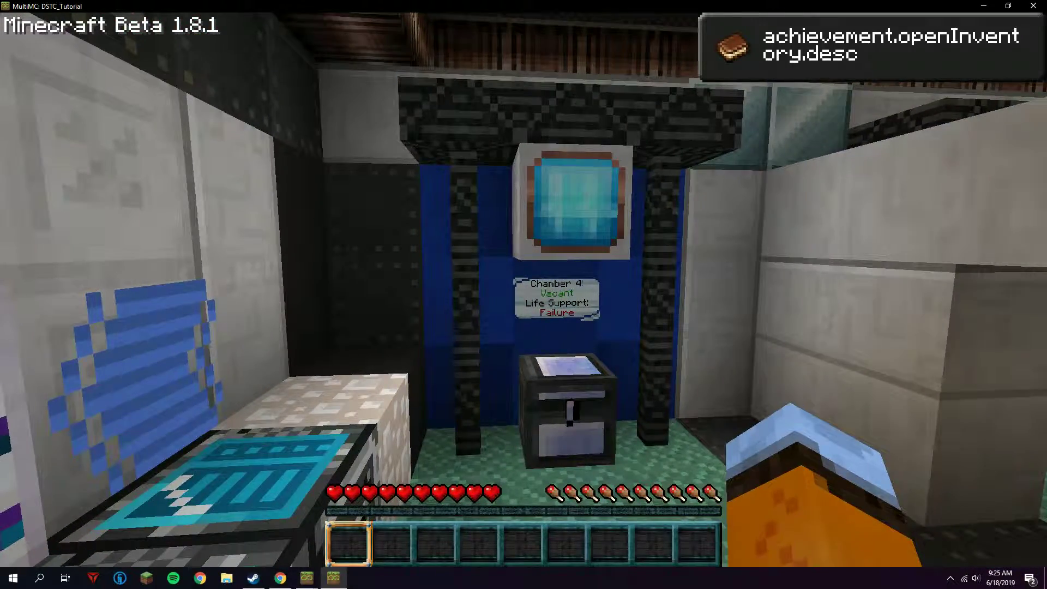
mouse_move(523, 290)
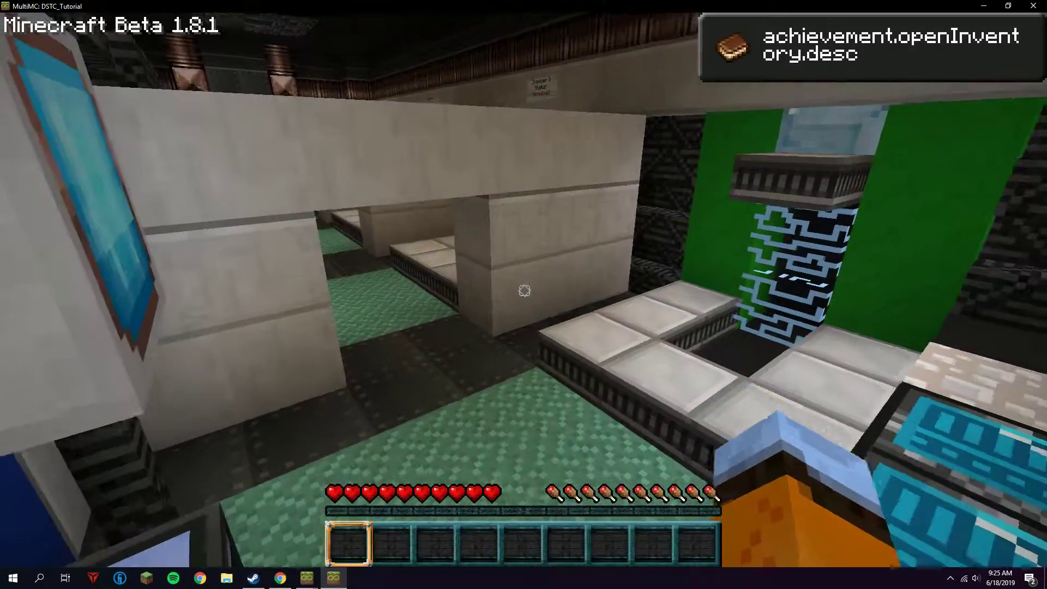
mouse_move(523, 291)
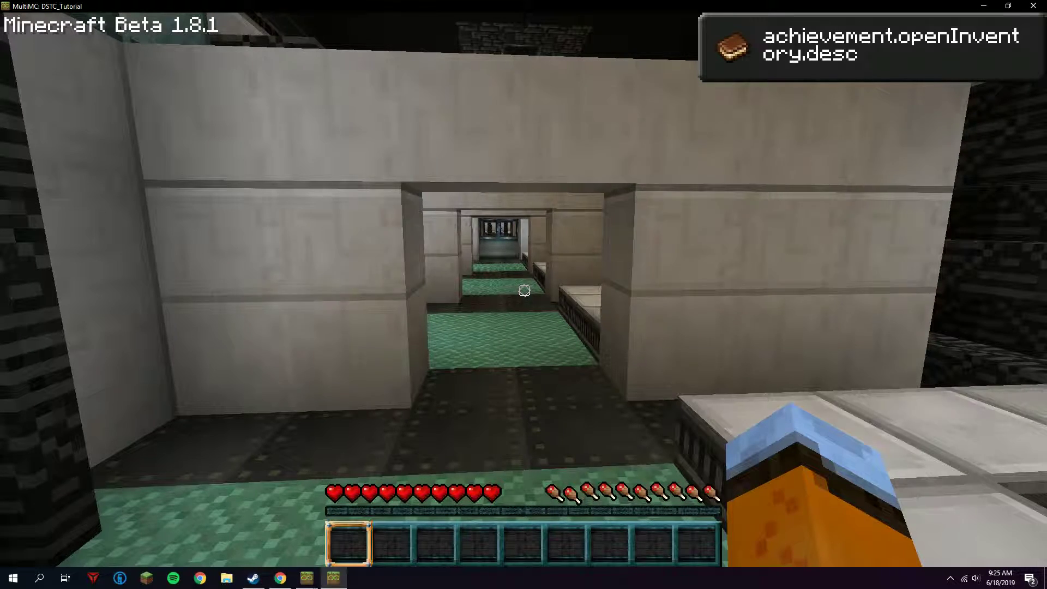
key(Escape)
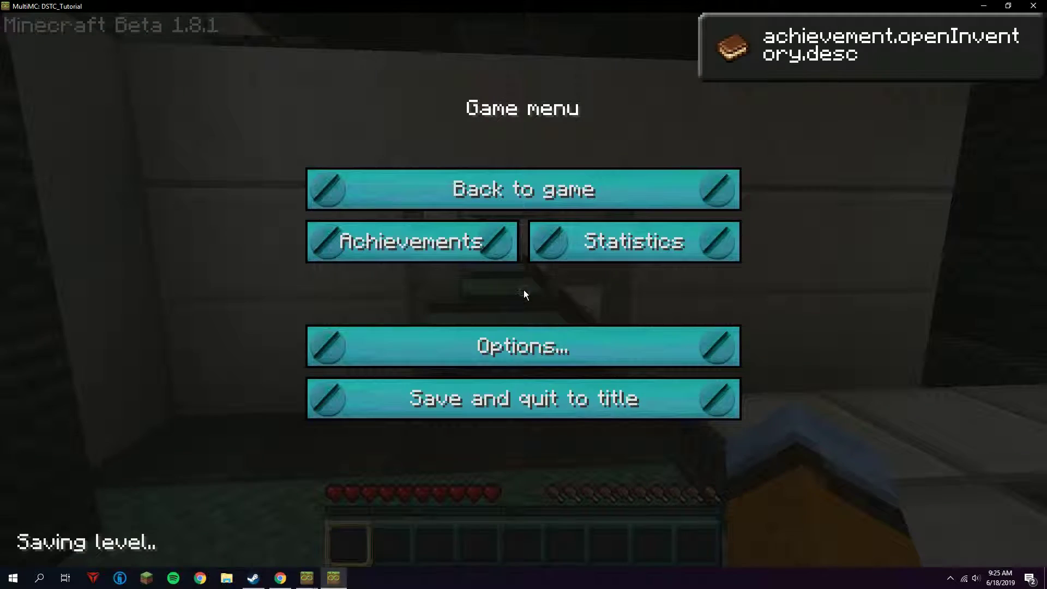